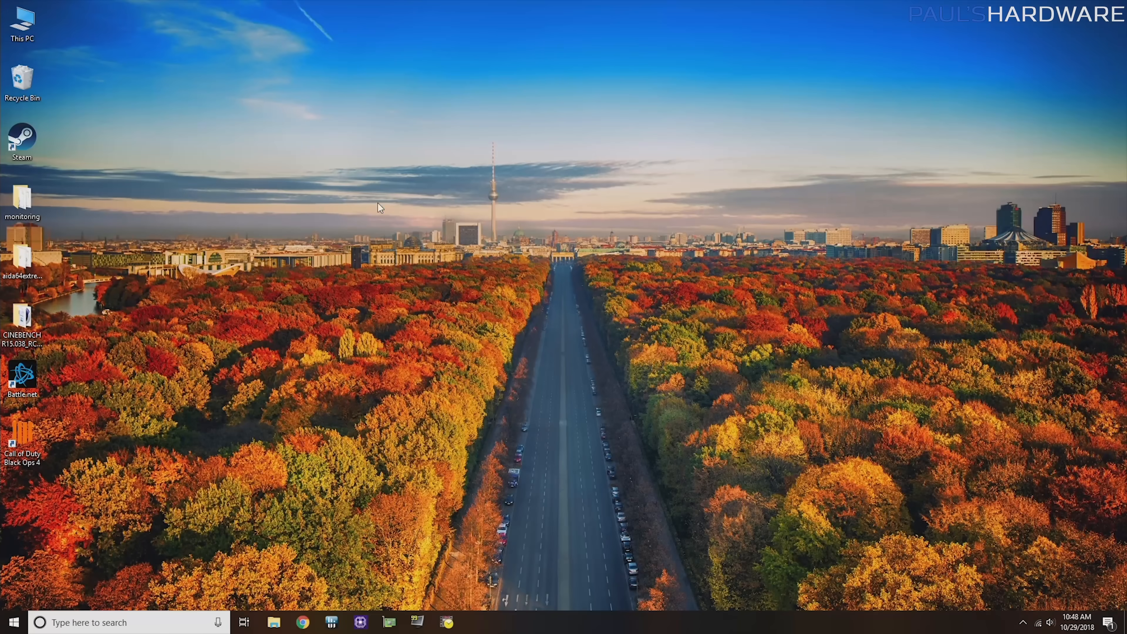
Step: Restart the PC with Shift held so it boots into the Choose an option recovery screen
left_click(12, 622)
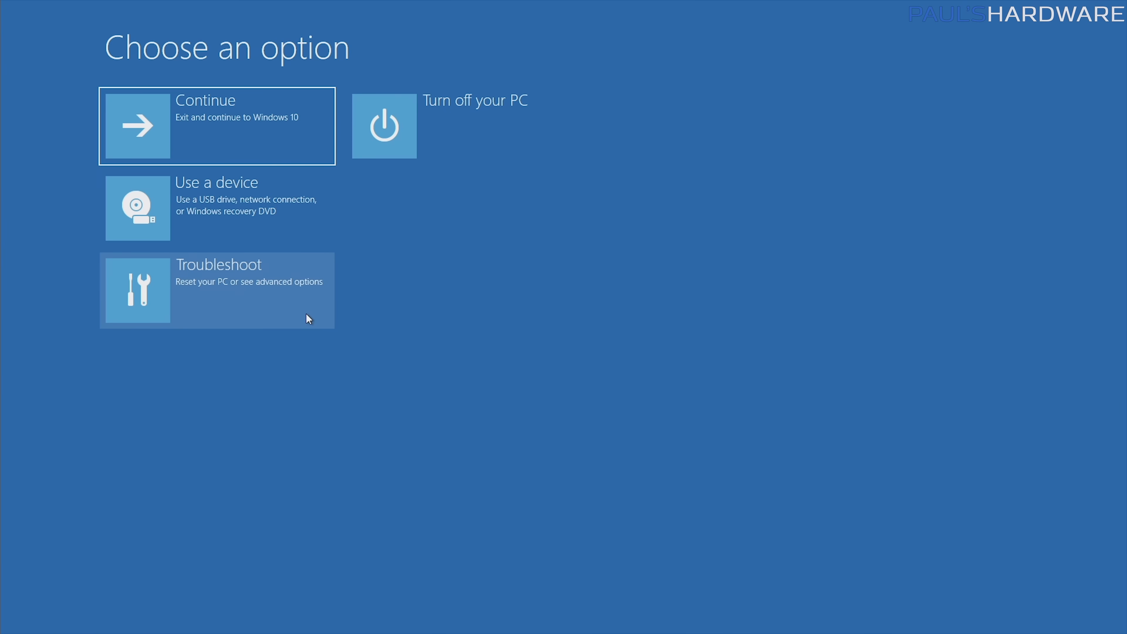
mouse_move(248, 207)
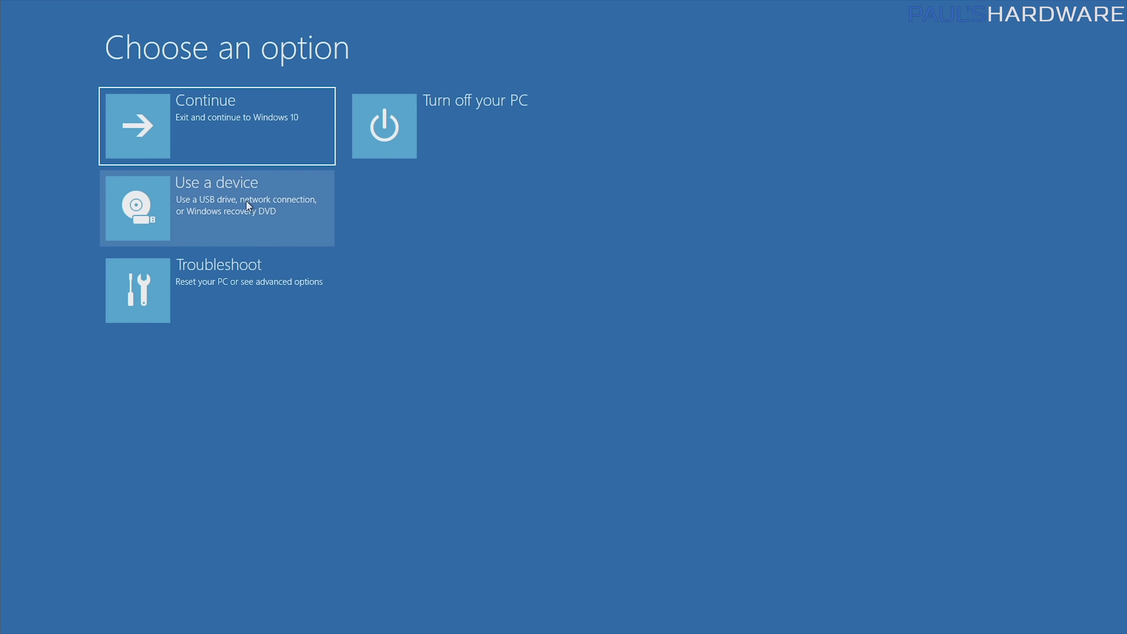
mouse_move(221, 295)
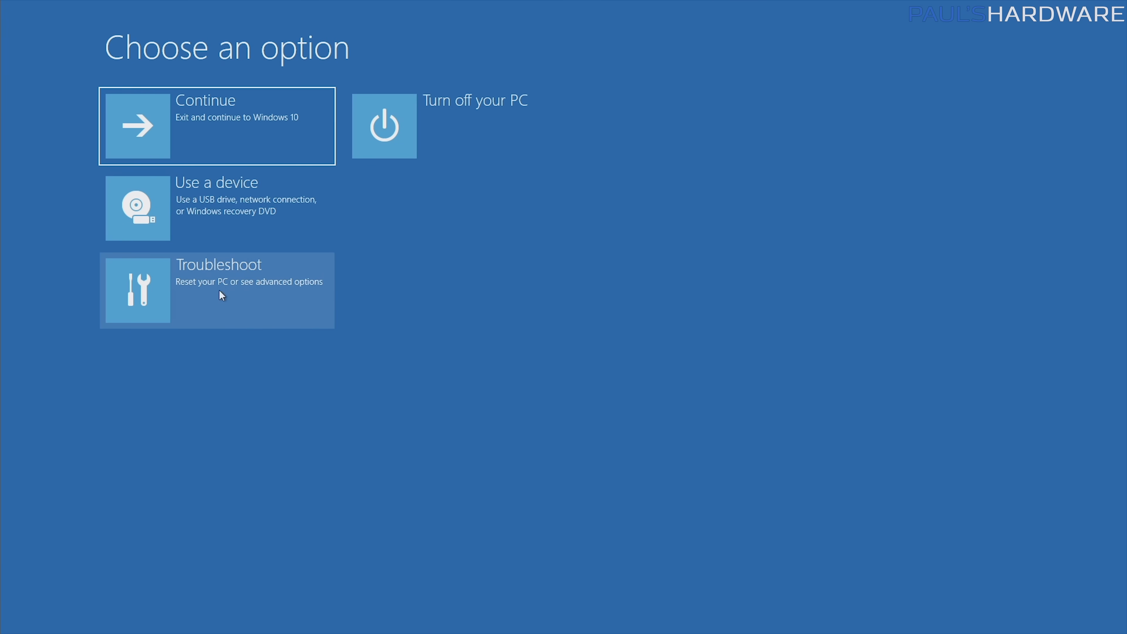
Step: Go into Troubleshoot to reach the Advanced options with System Restore and Startup Repair
left_click(217, 290)
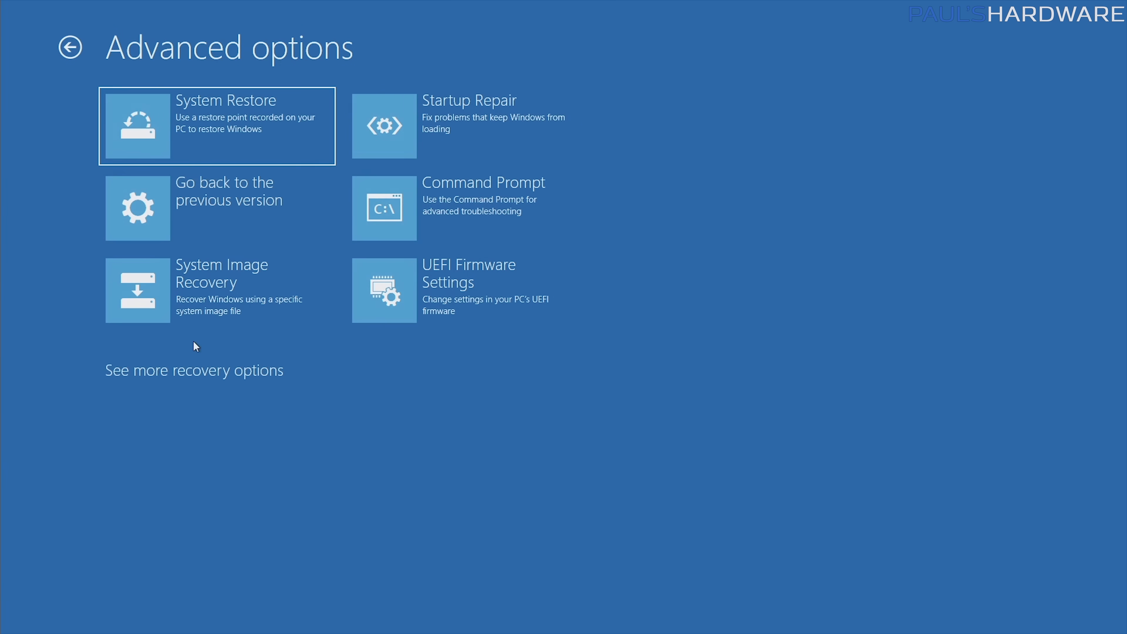
mouse_move(493, 346)
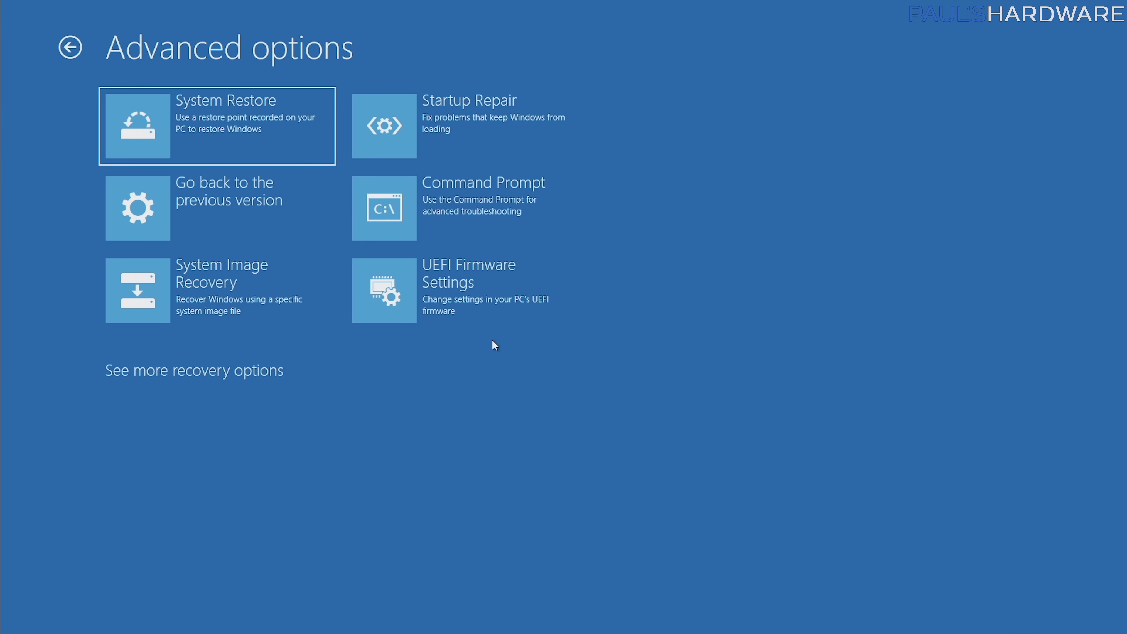
mouse_move(494, 287)
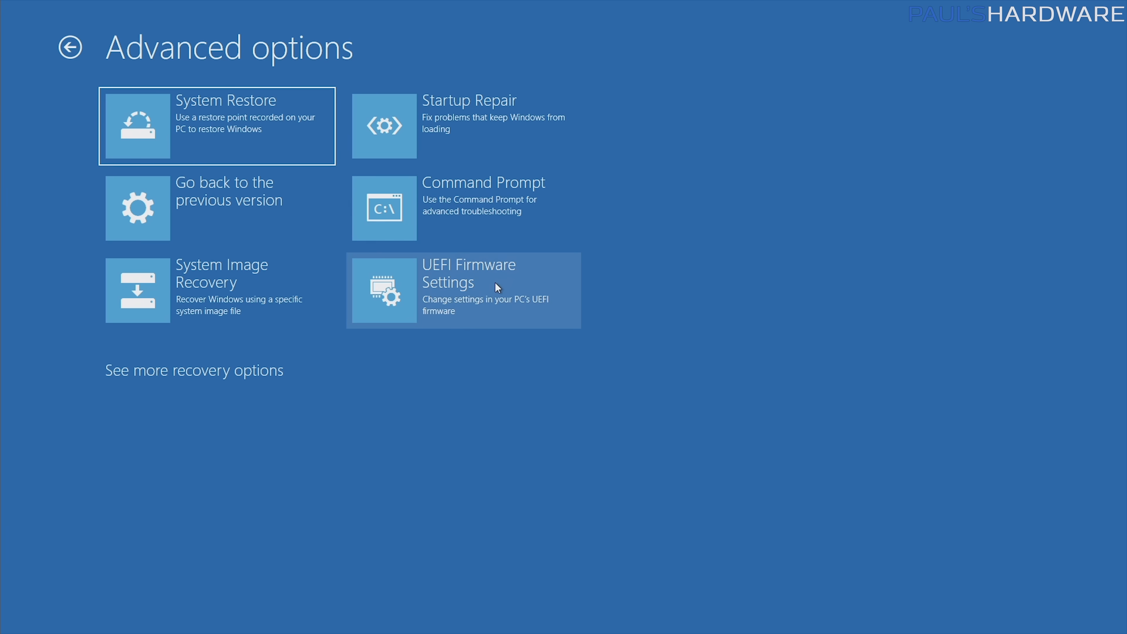
mouse_move(495, 279)
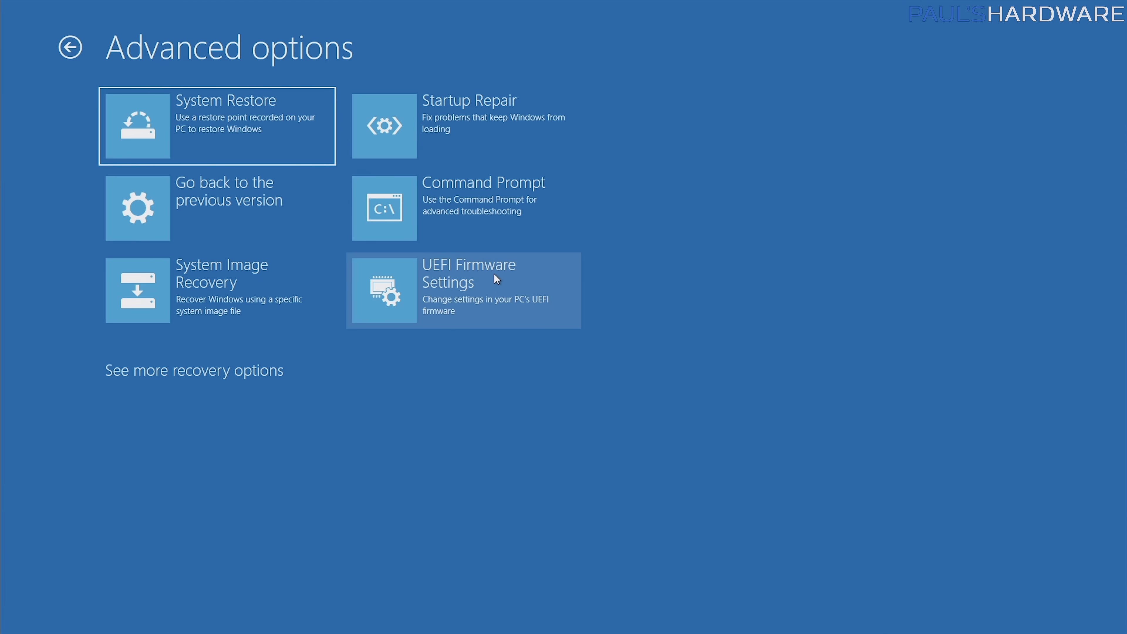
Step: Reveal more recovery options, enter Startup Settings and restart back into Windows
left_click(193, 370)
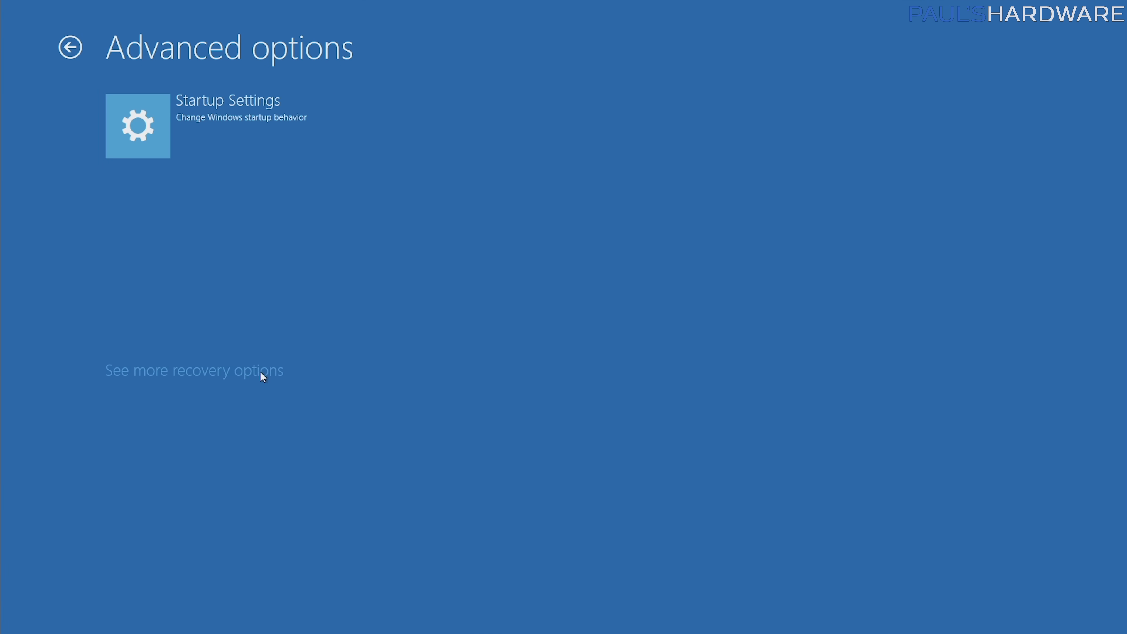
mouse_move(215, 126)
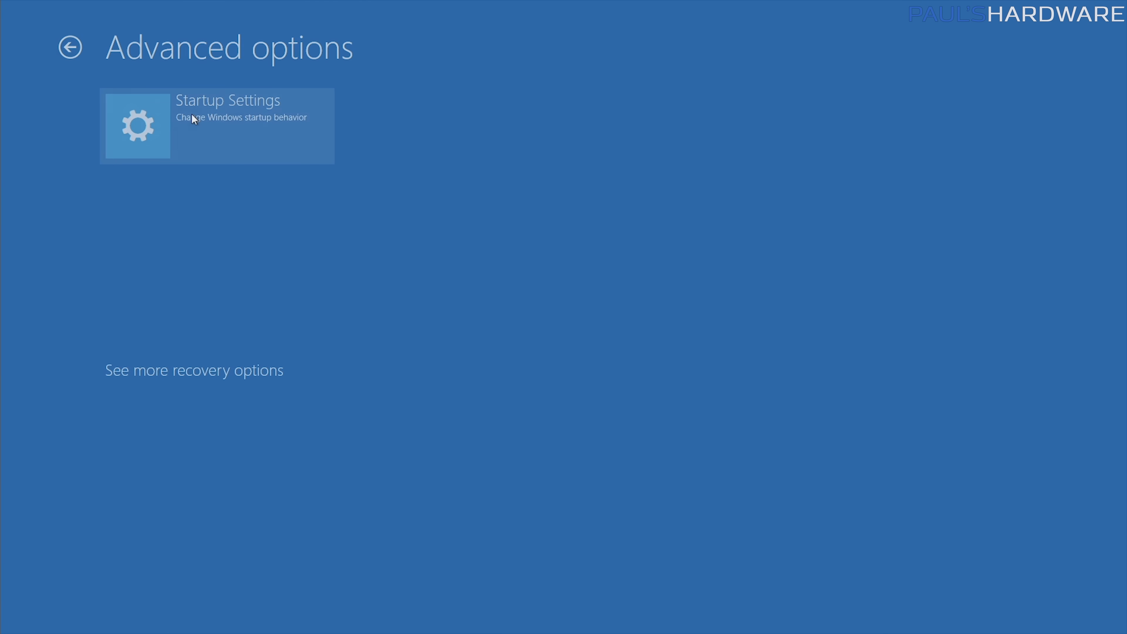
left_click(216, 125)
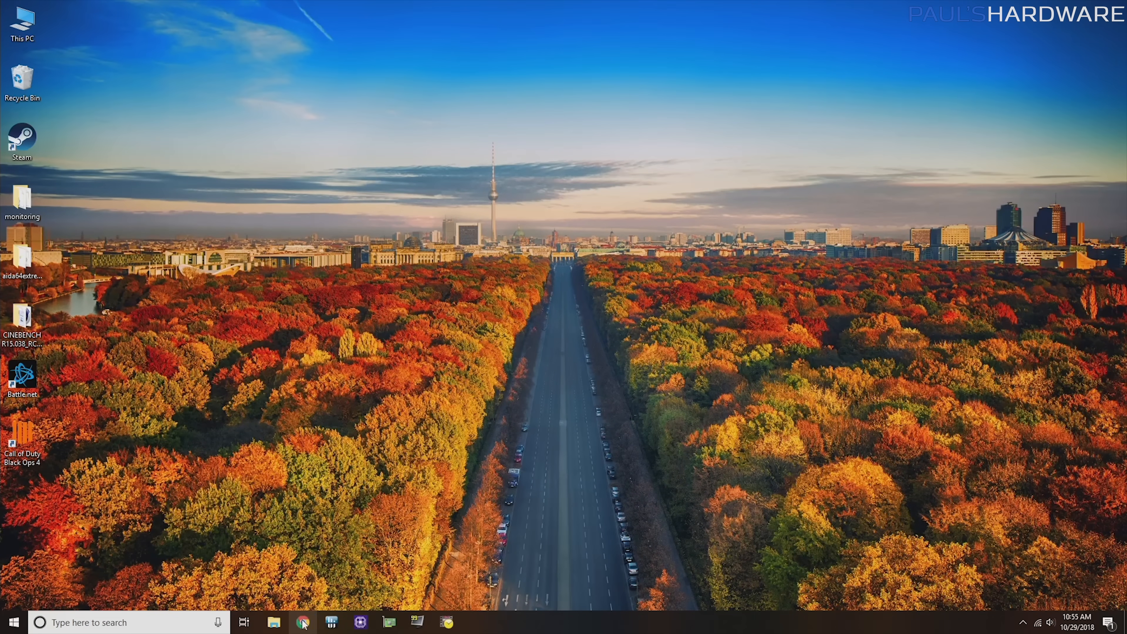
Step: Launch Chrome, GPU-Z (allowing the UAC prompt) and File Explorer via Win+number taskbar shortcuts
left_click(301, 622)
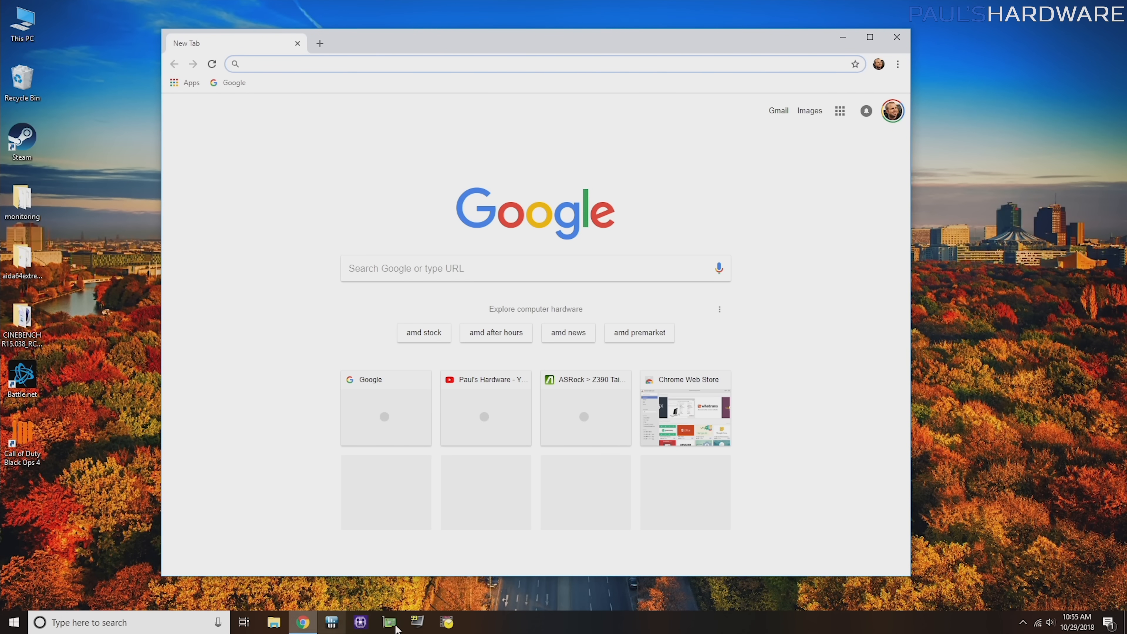
mouse_move(303, 622)
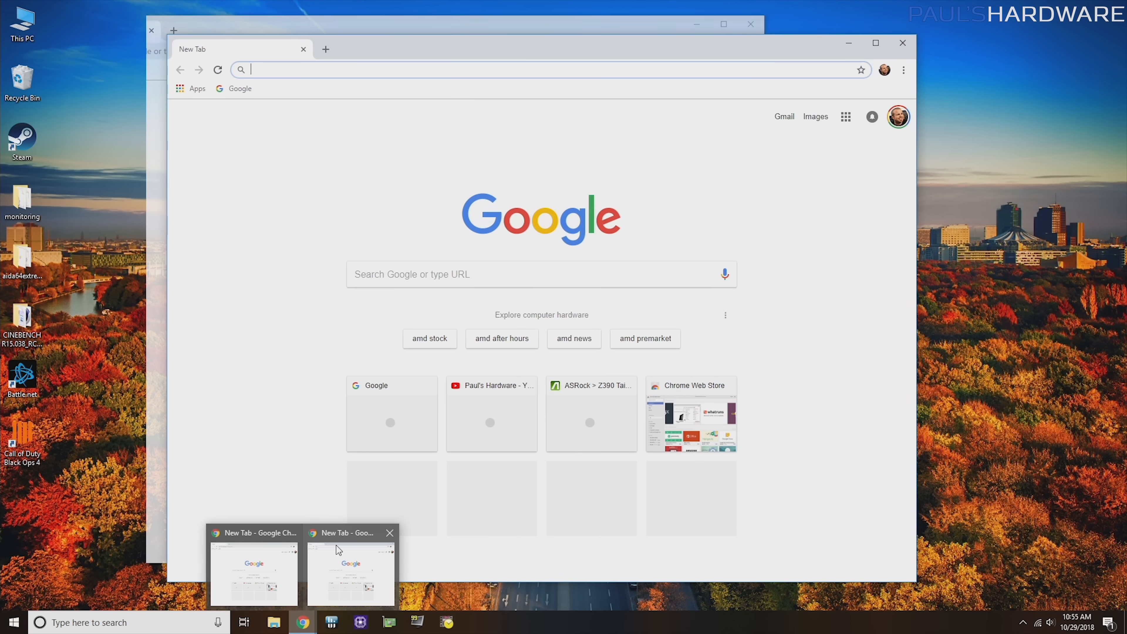
left_click(350, 568)
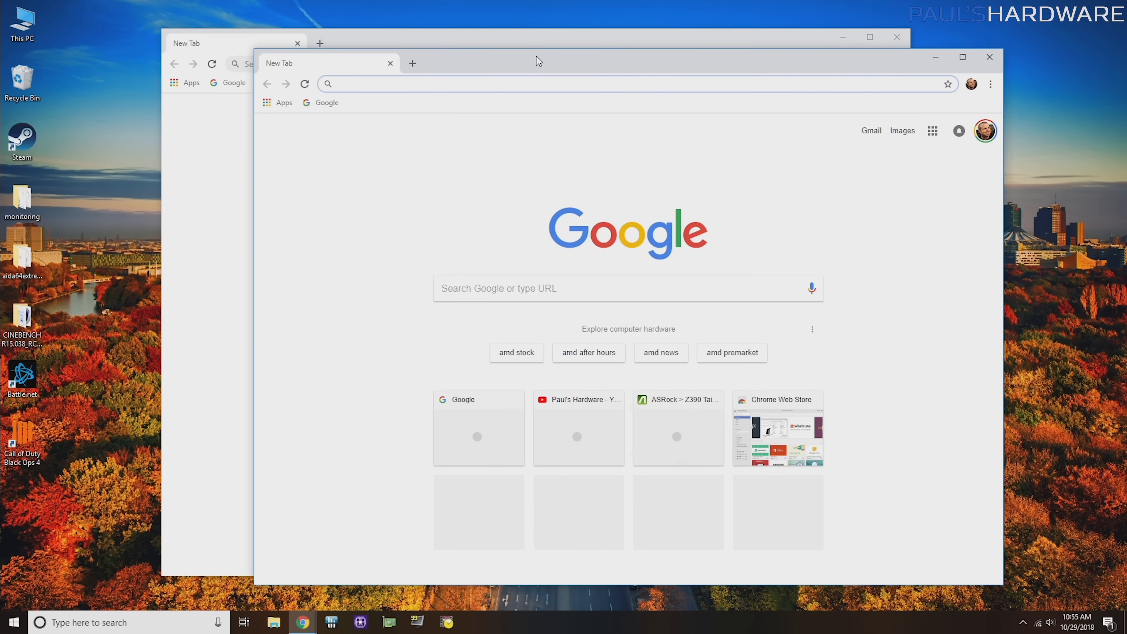
mouse_move(301, 622)
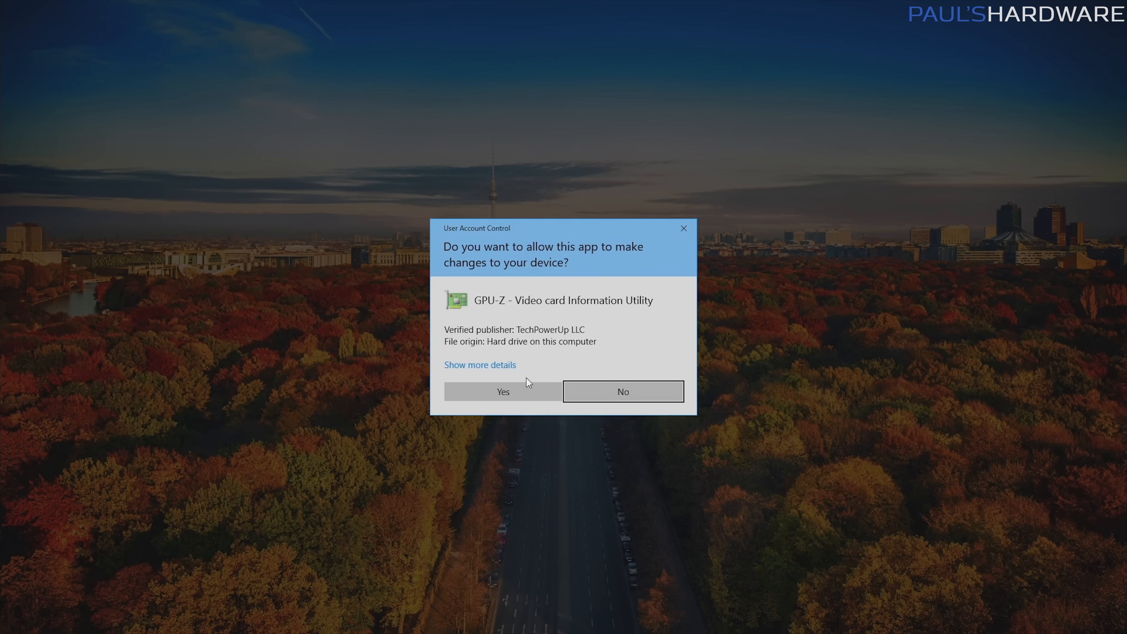
left_click(503, 391)
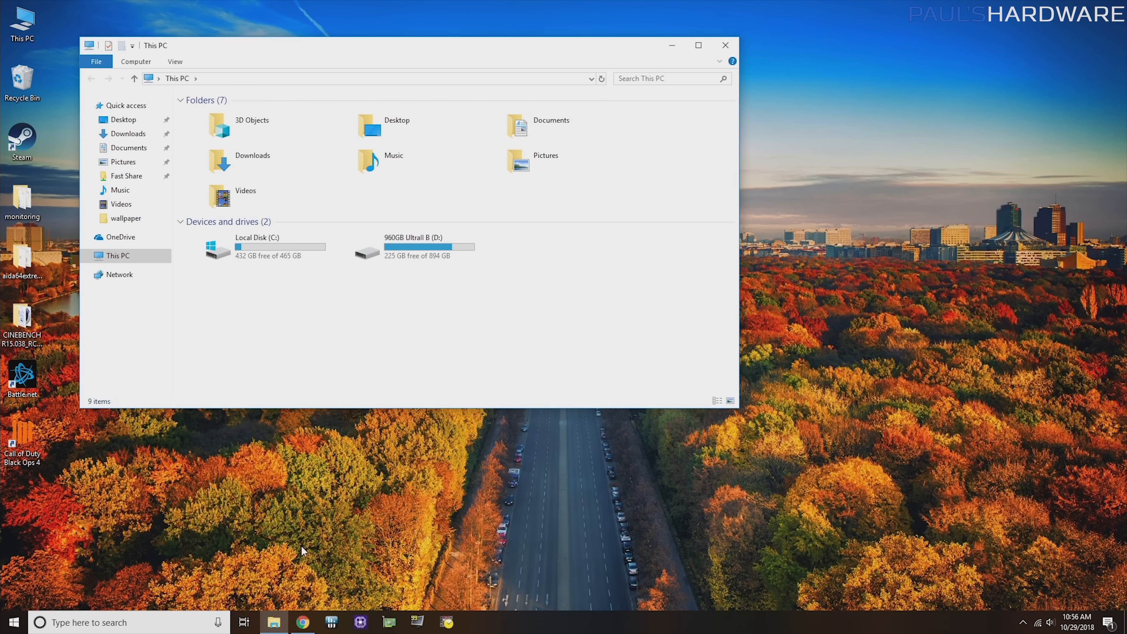
mouse_move(274, 622)
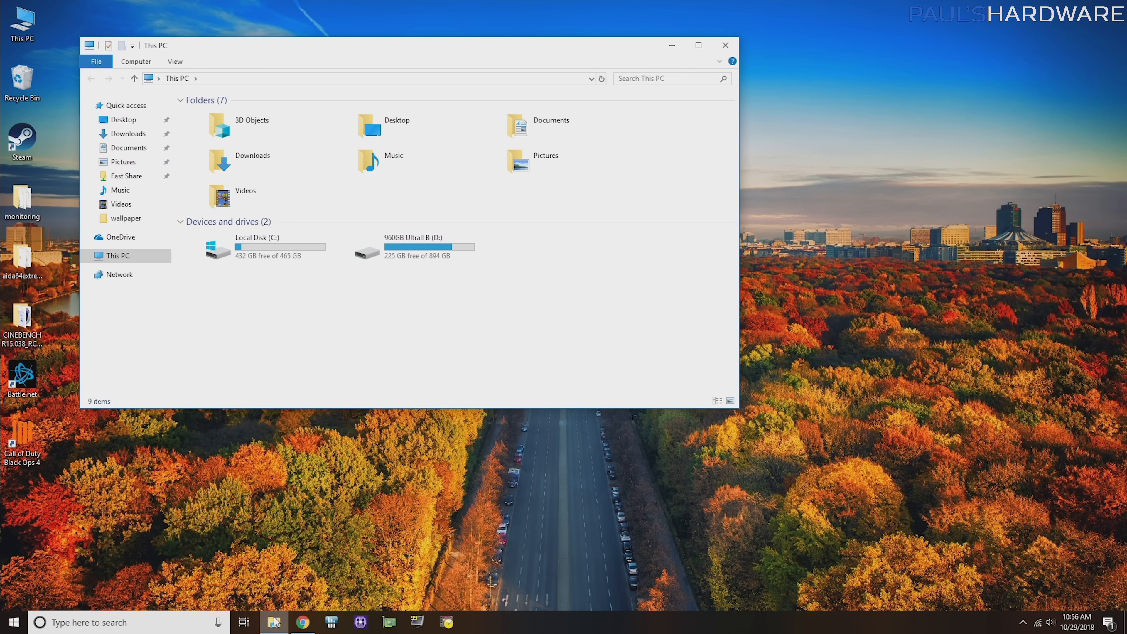
mouse_move(273, 622)
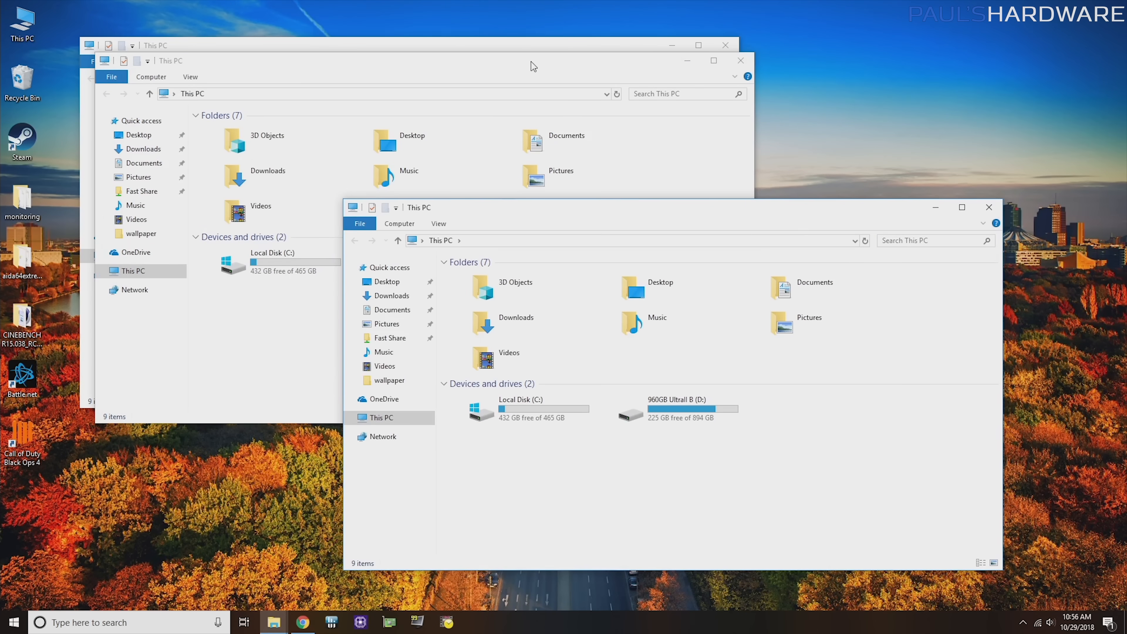
left_click(303, 622)
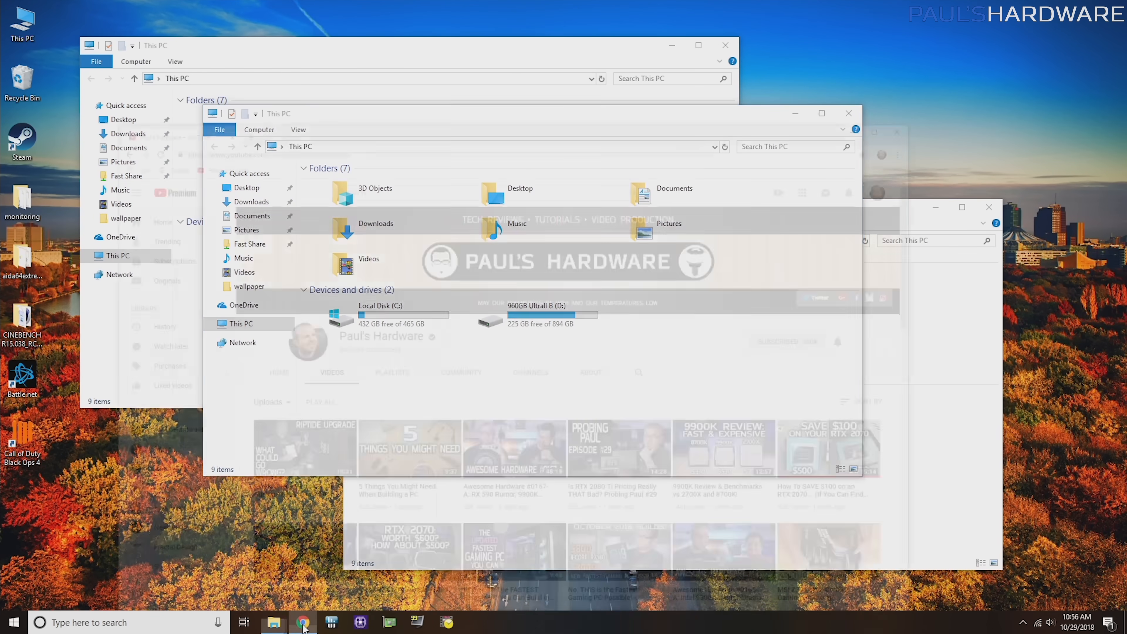
Step: In the YouTube Chrome window, middle-click a Paul's Hardware video into a new background tab and switch to it
left_click(302, 622)
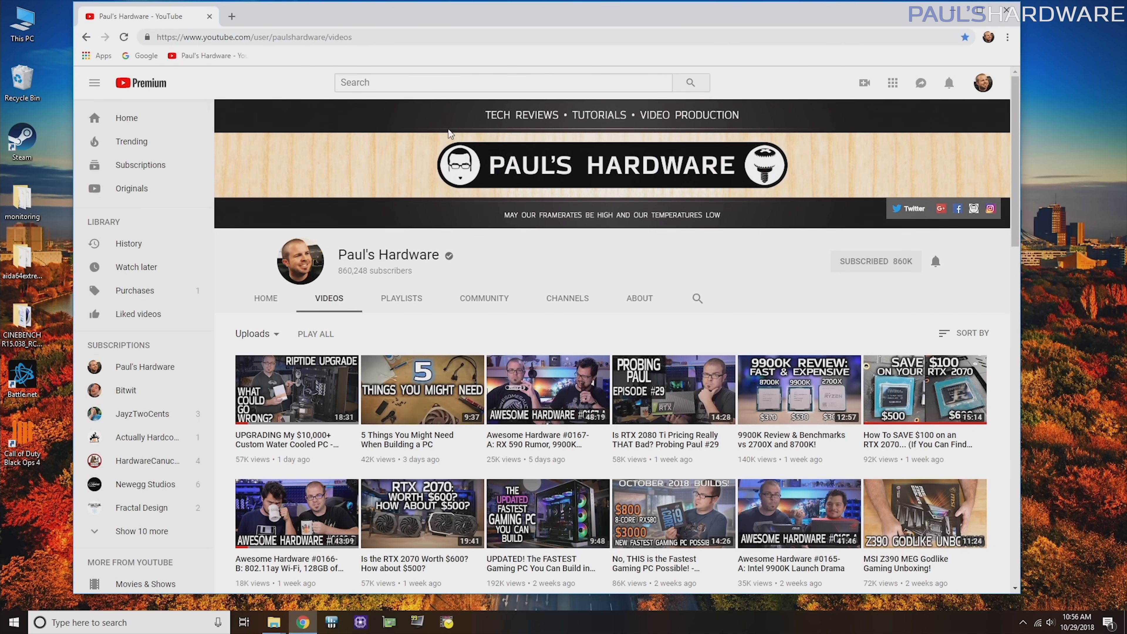
mouse_move(353, 137)
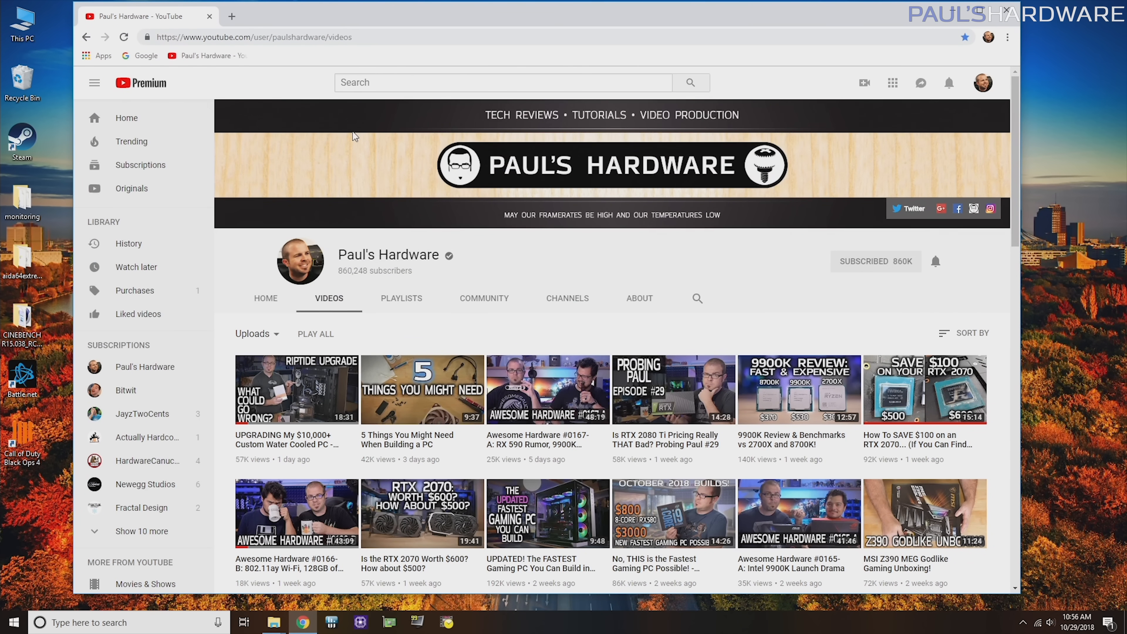
mouse_move(266, 84)
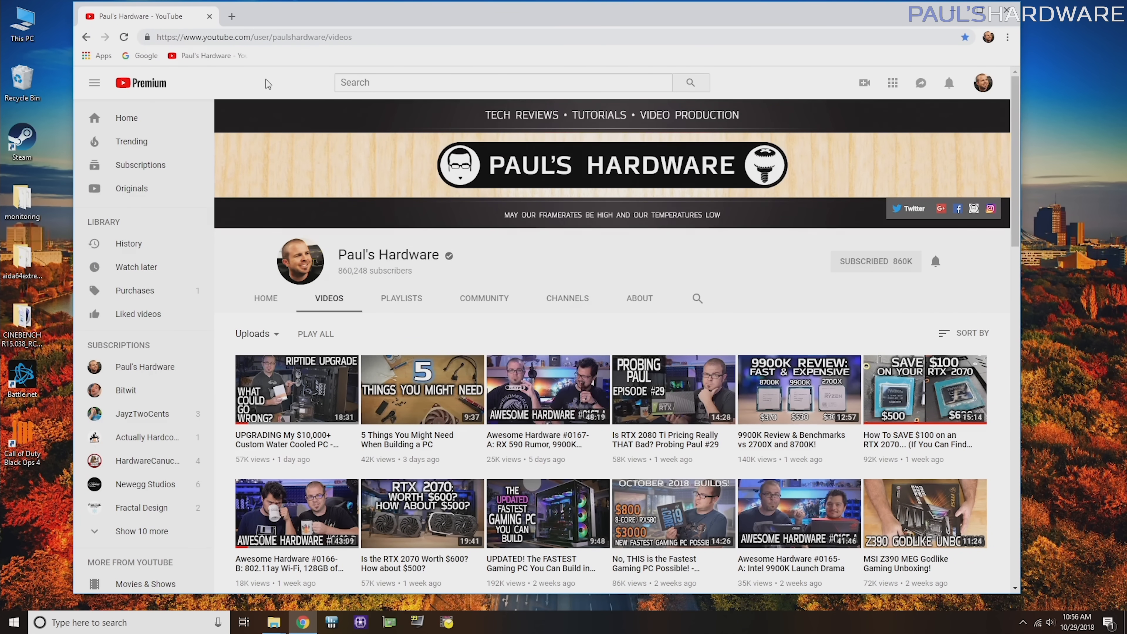
mouse_move(146, 55)
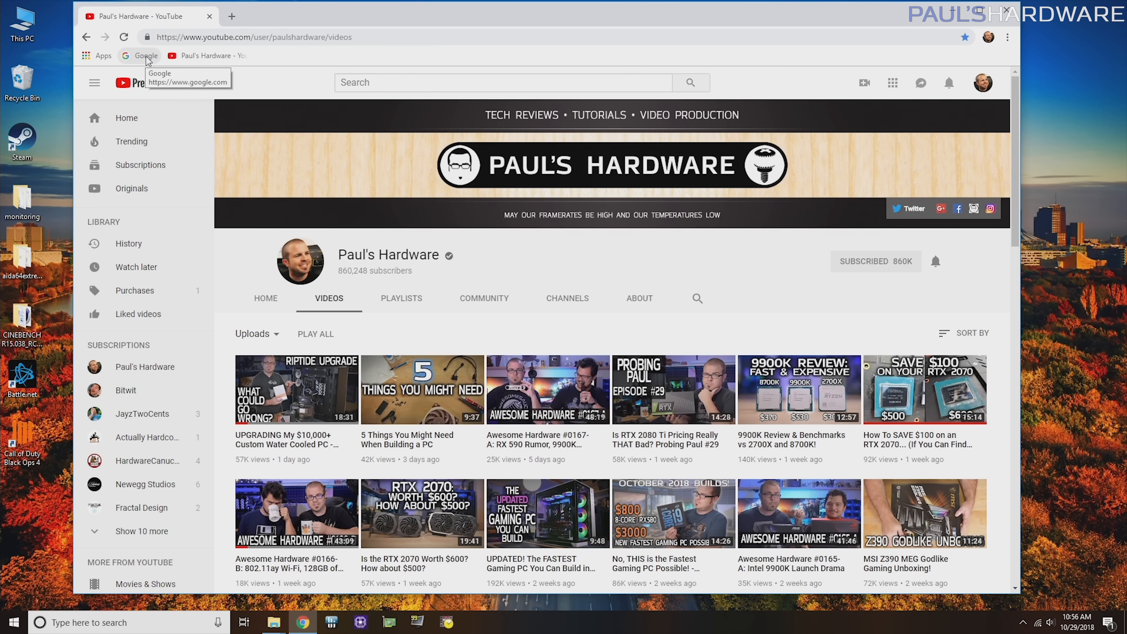
left_click(147, 55)
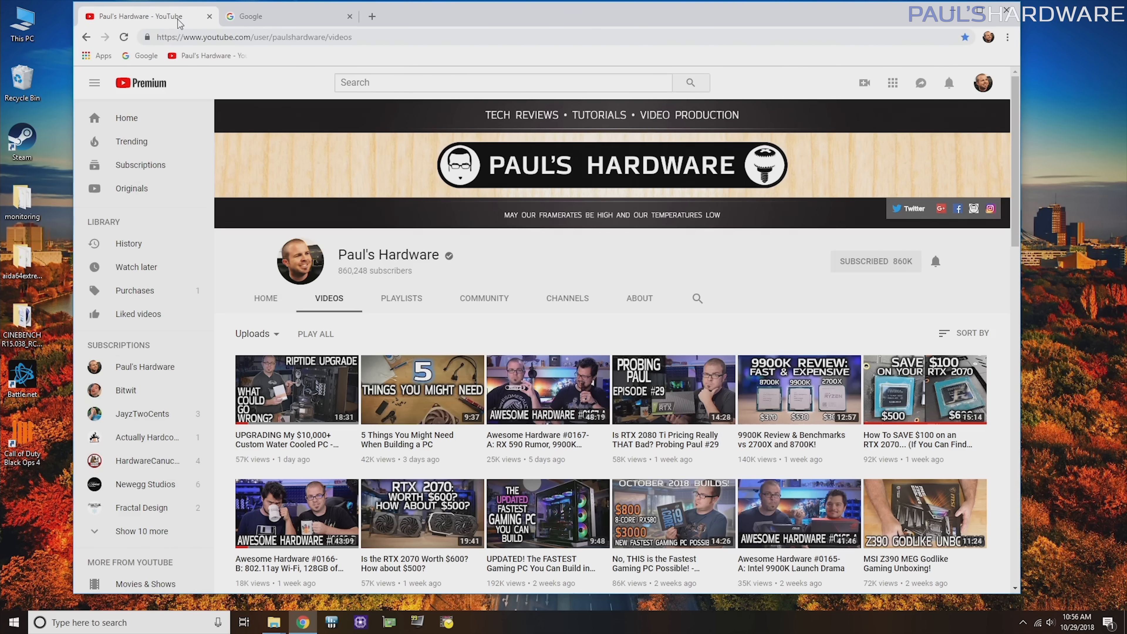
scroll("down", 3)
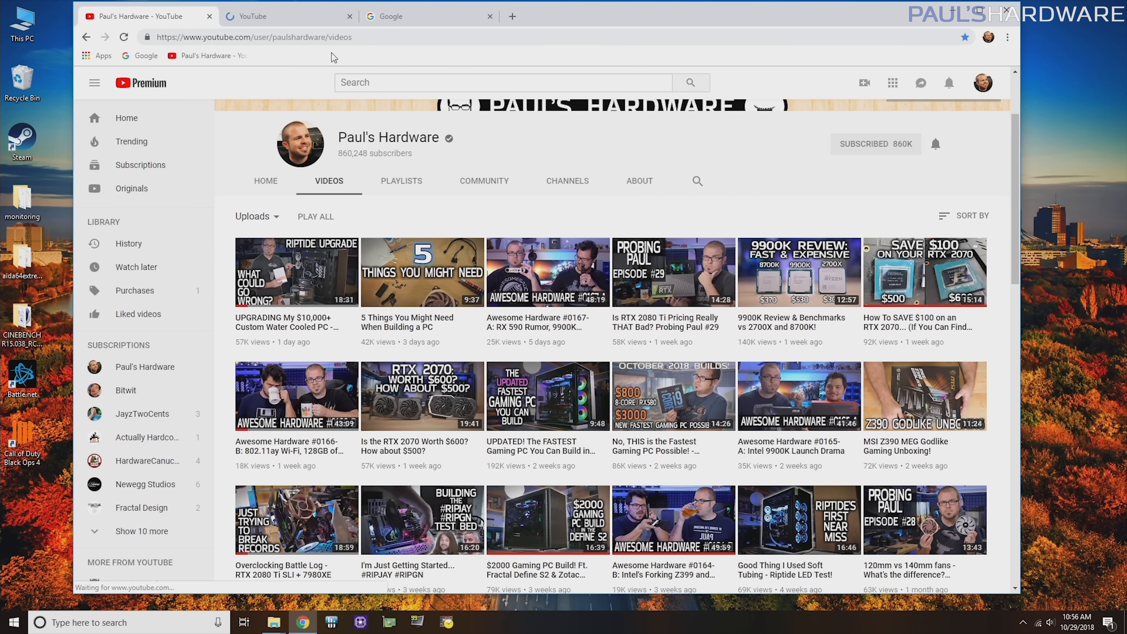
left_click(422, 272)
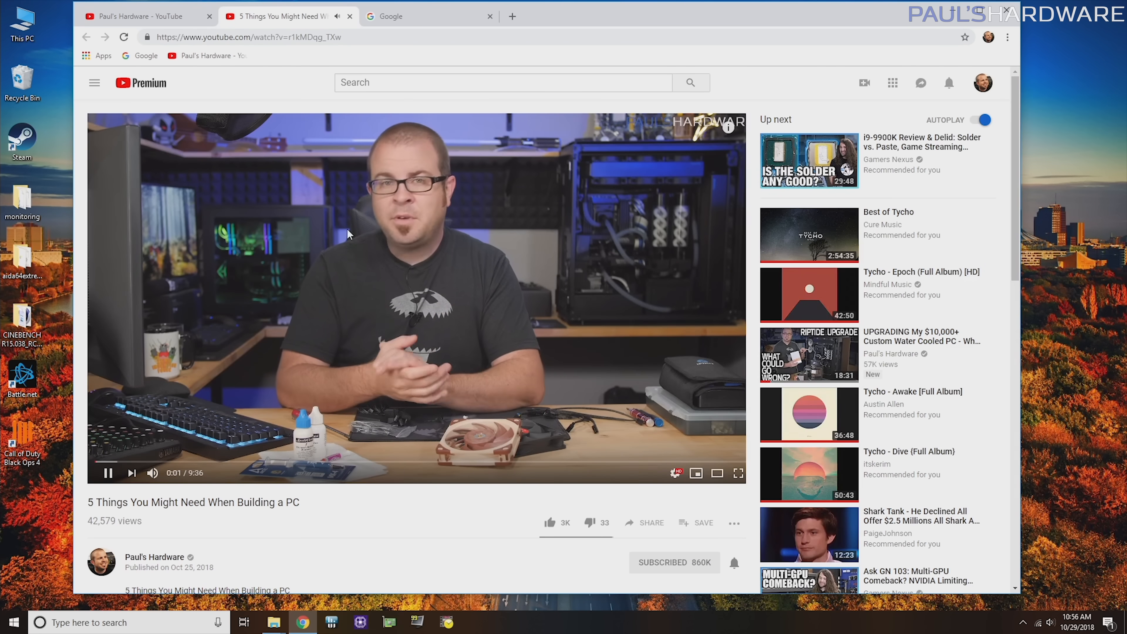
left_click(108, 473)
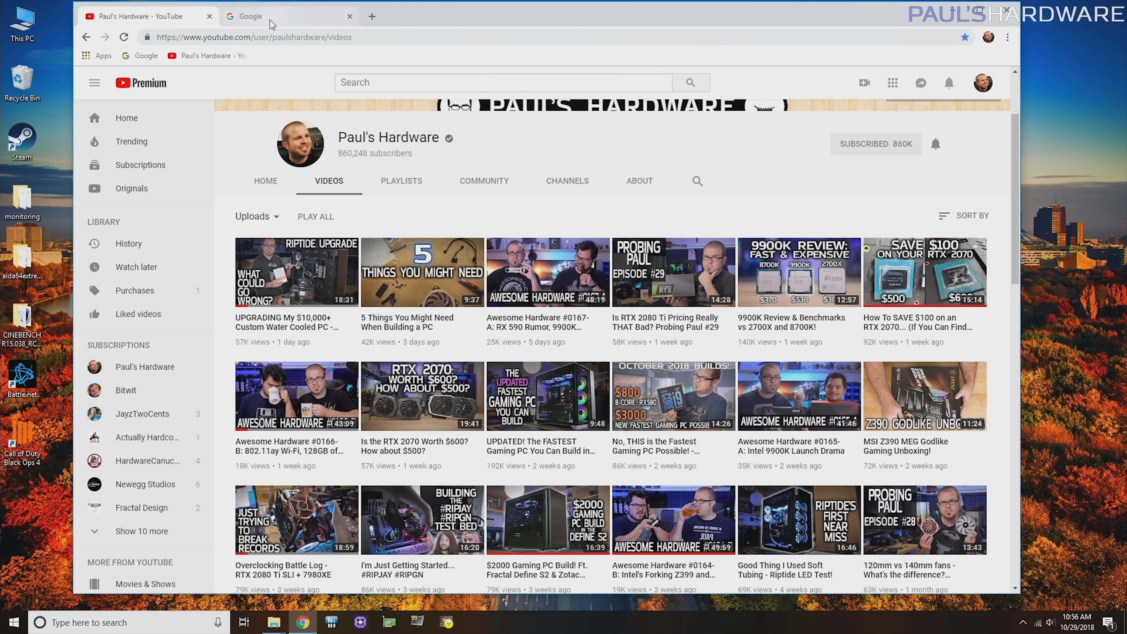
Step: Close Chrome so only the desktop remains
left_click(349, 16)
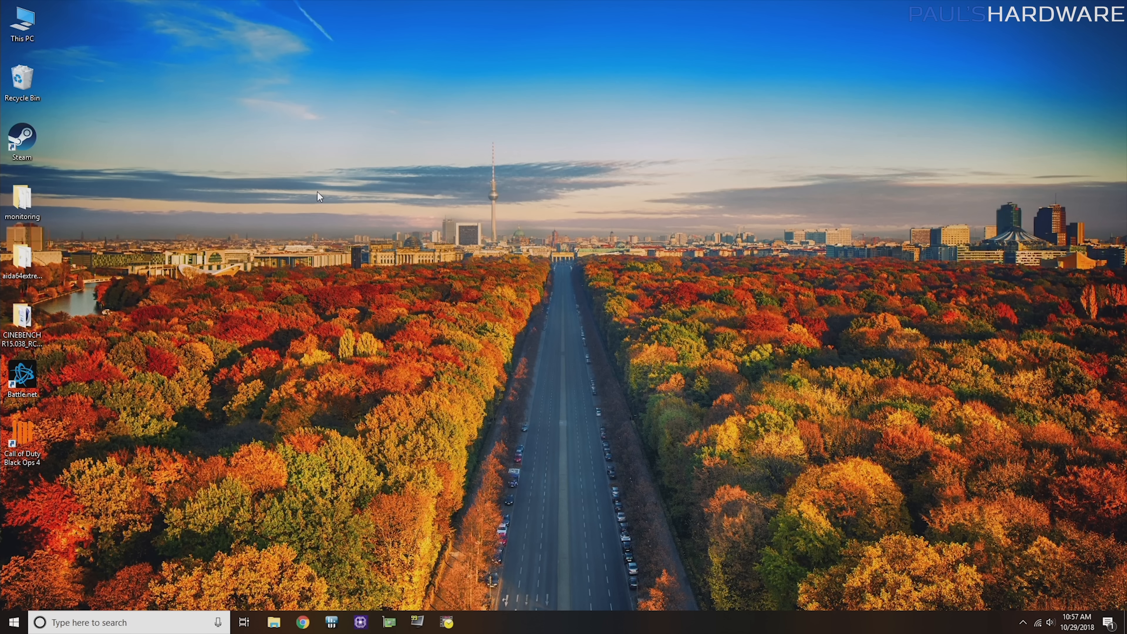
mouse_move(345, 621)
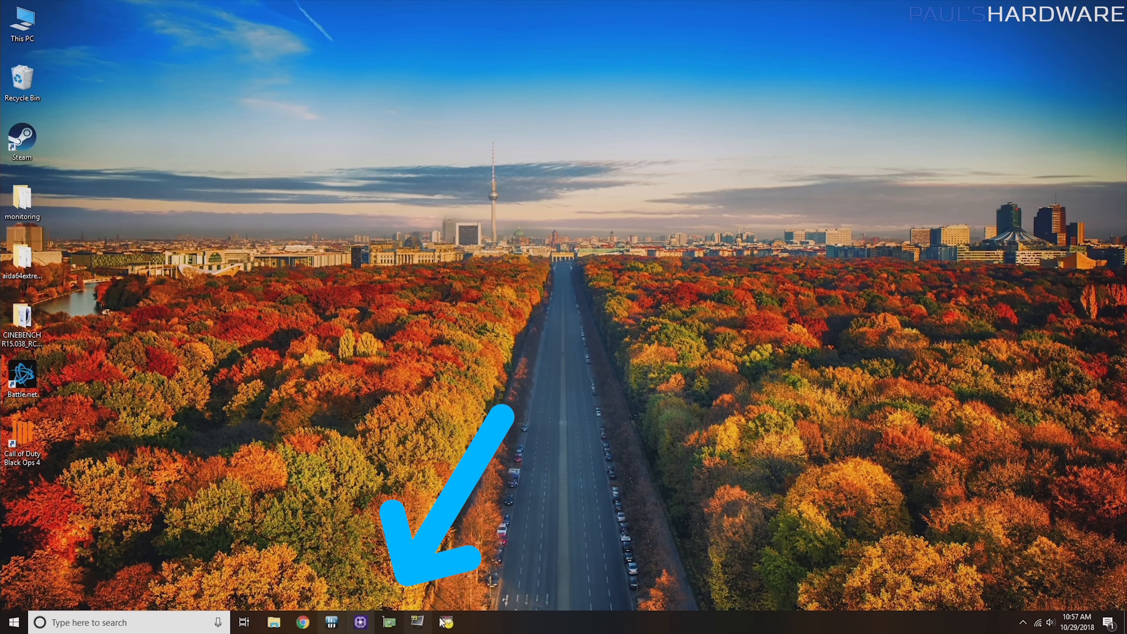
mouse_move(22, 140)
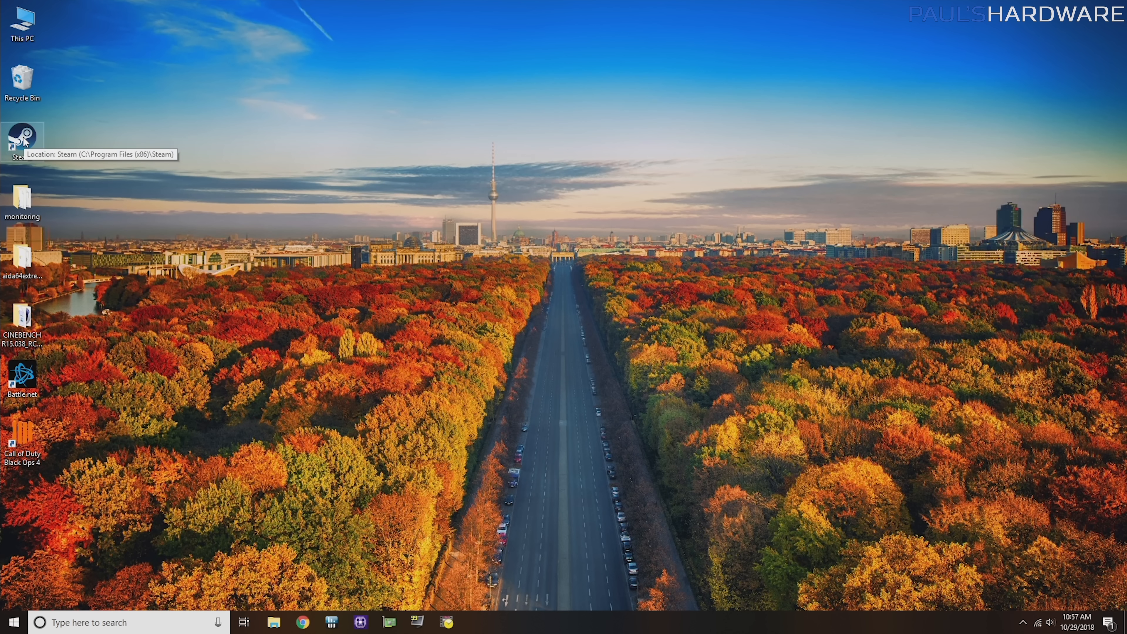
Step: Pin Steam to the taskbar from its desktop shortcut's context menu
right_click(23, 140)
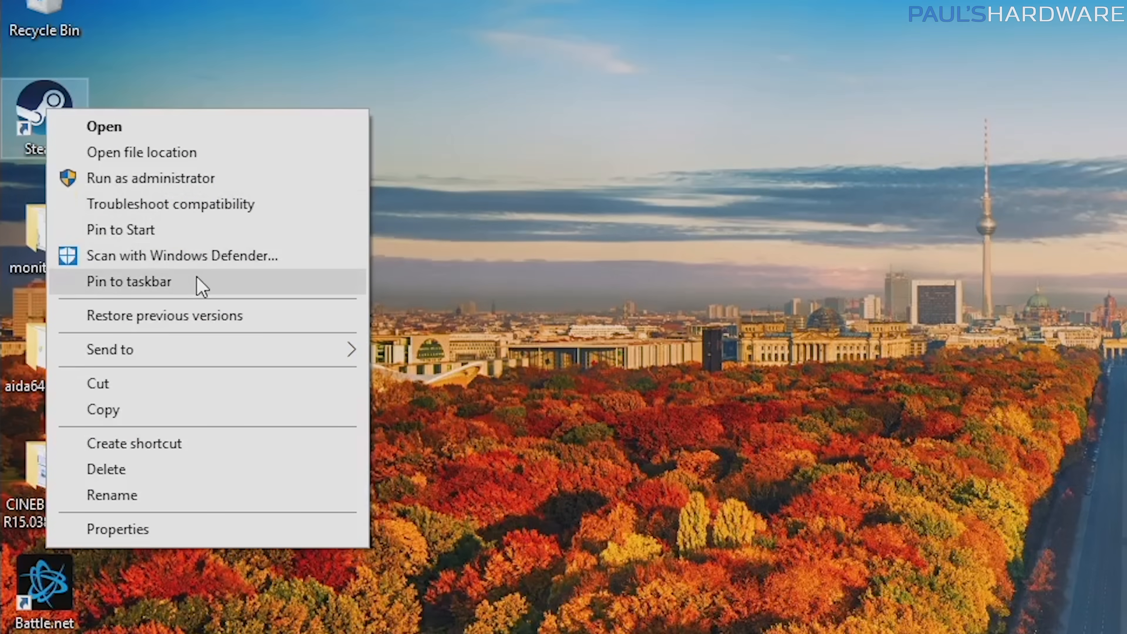
left_click(129, 281)
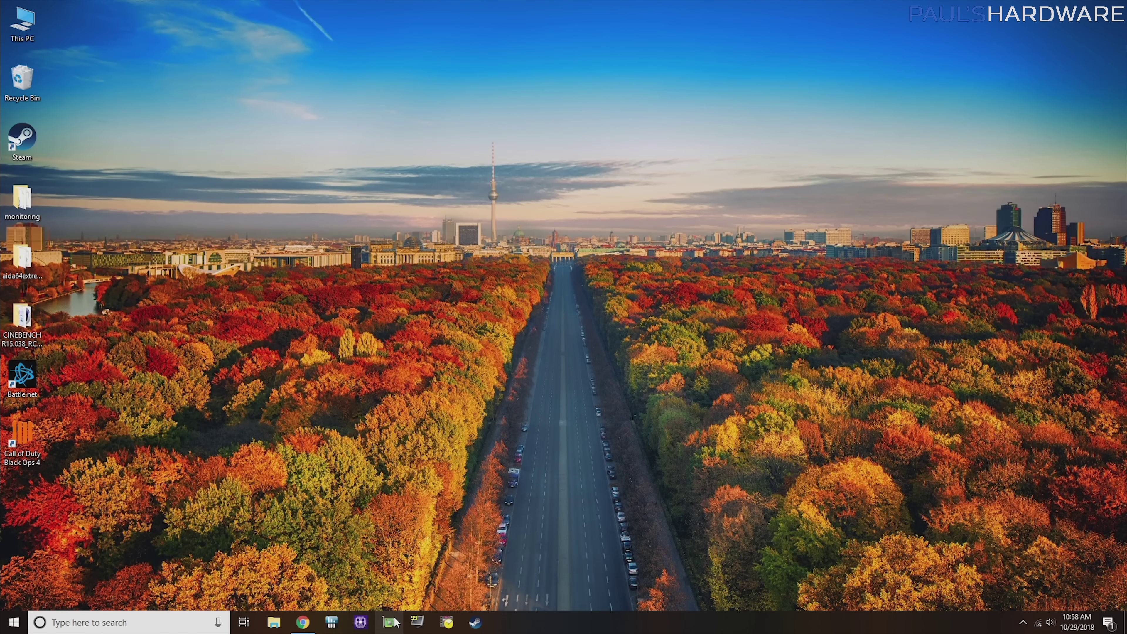
mouse_move(545, 295)
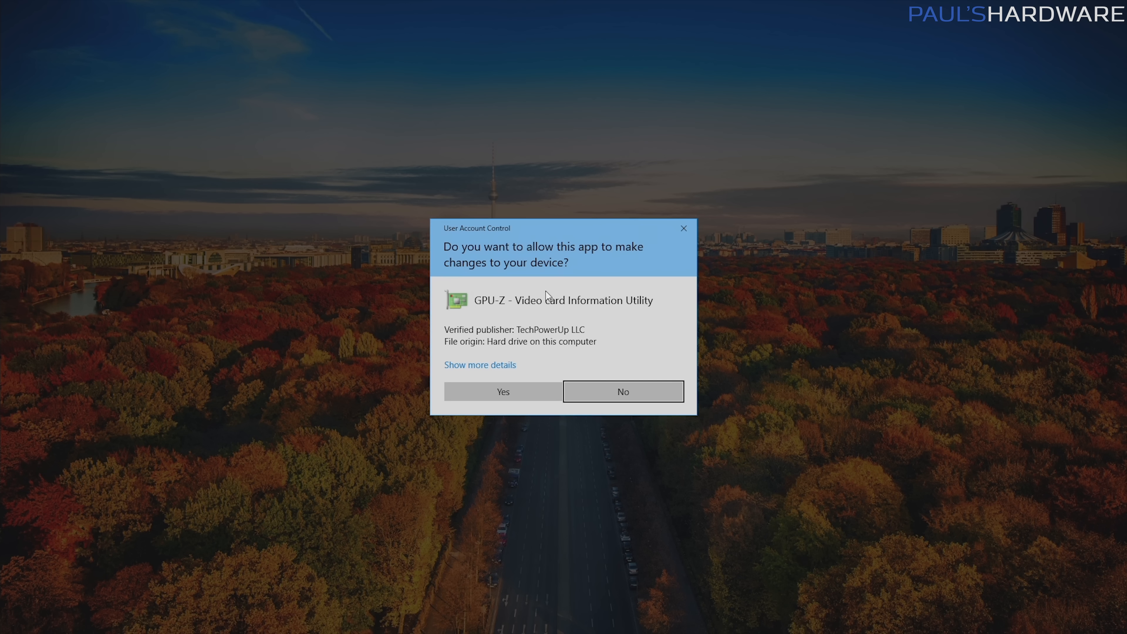
Step: Run GPU-Z, paste the Print Screen capture into Paint and save it as a PNG image
left_click(503, 392)
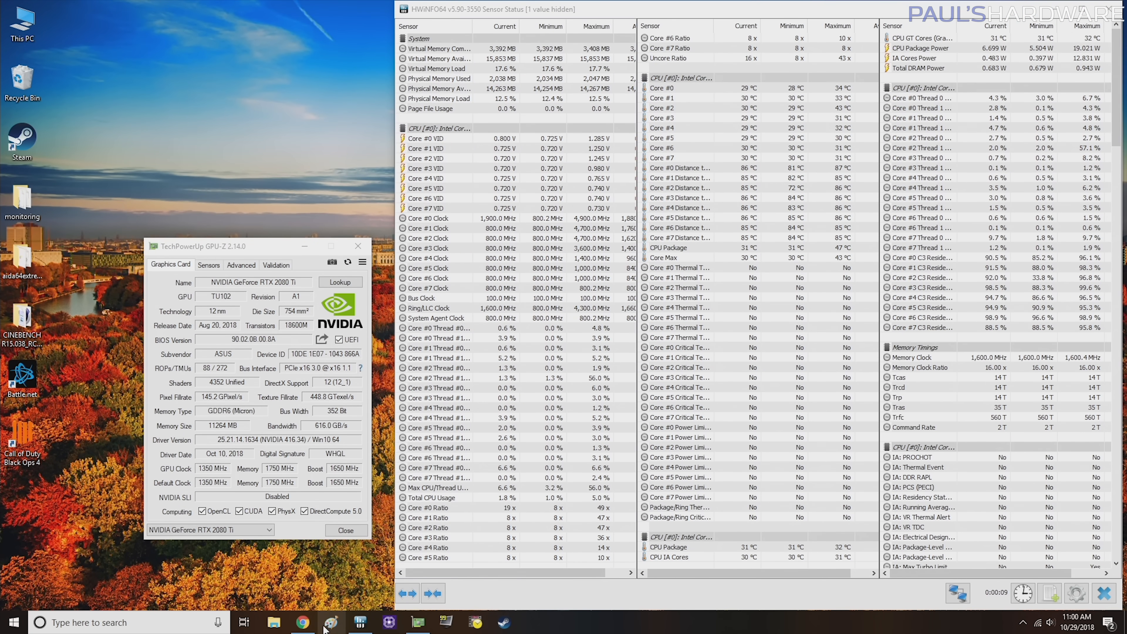
mouse_move(329, 622)
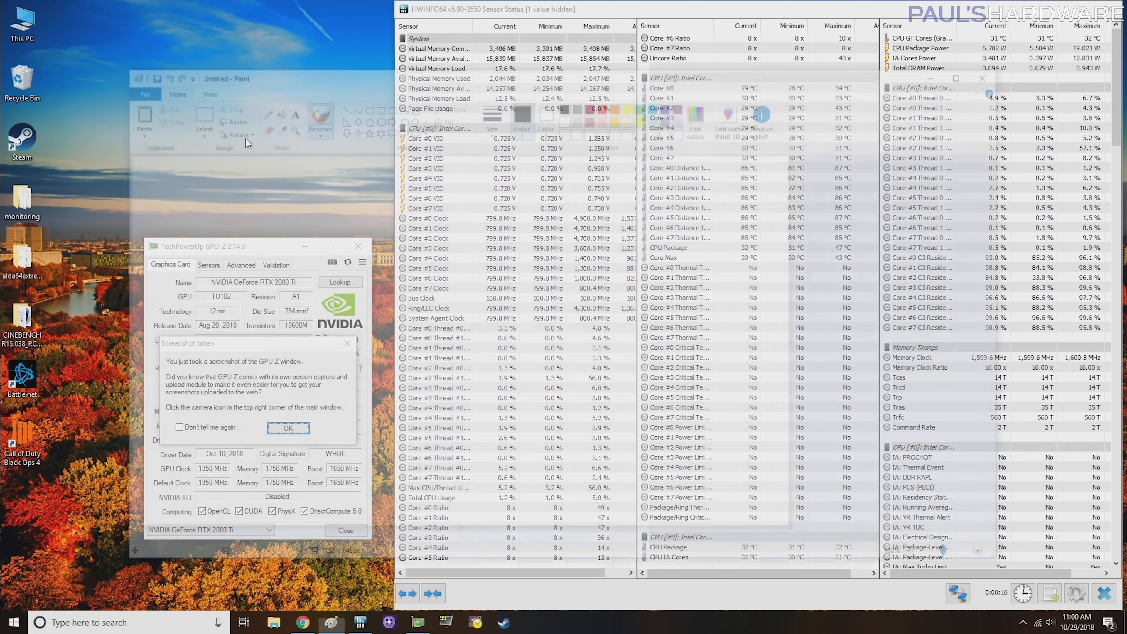
left_click(288, 428)
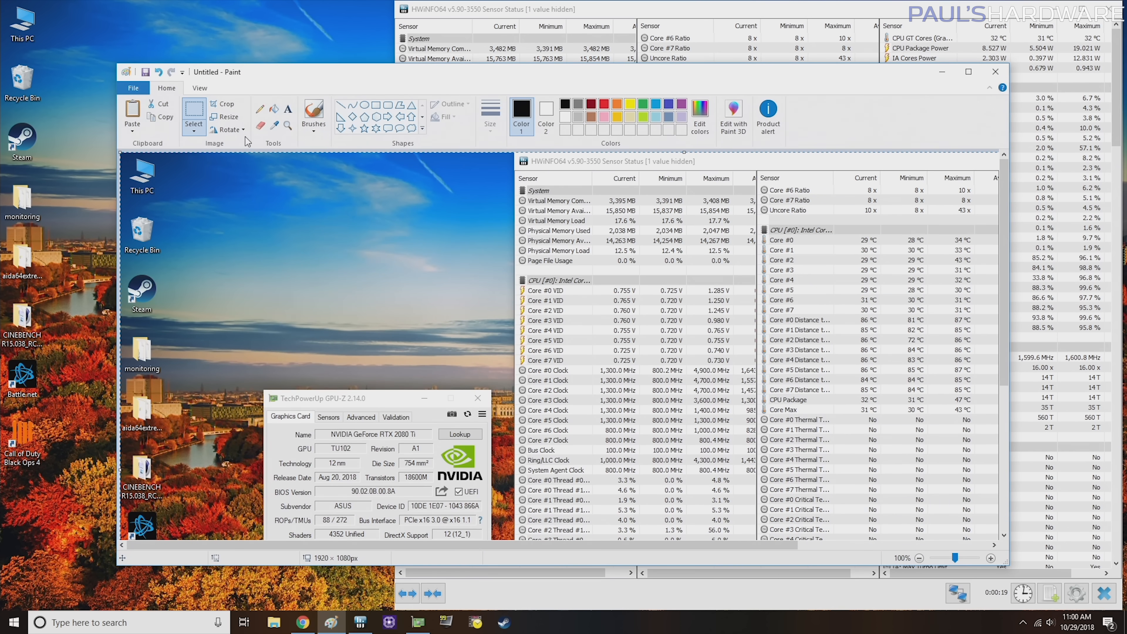
left_click(146, 71)
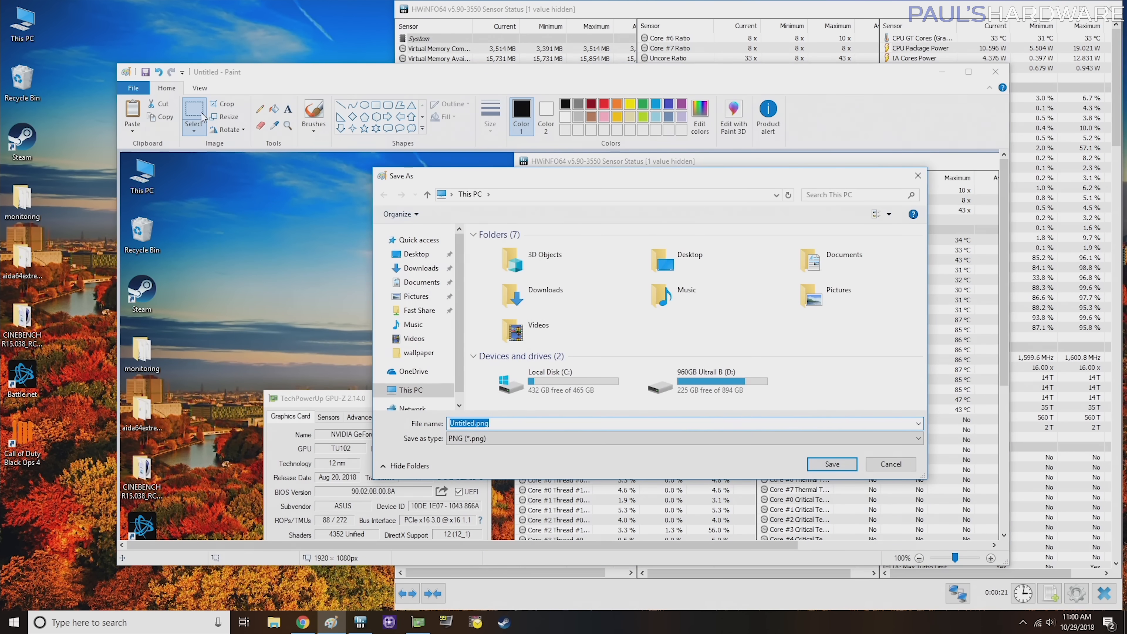
left_click(889, 464)
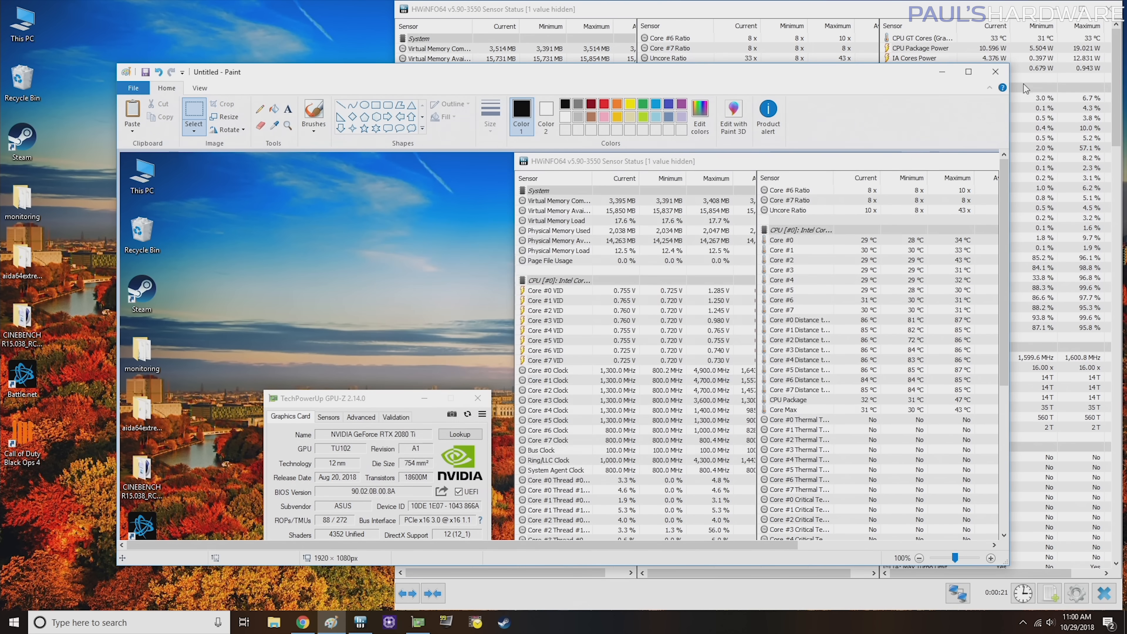
left_click(301, 622)
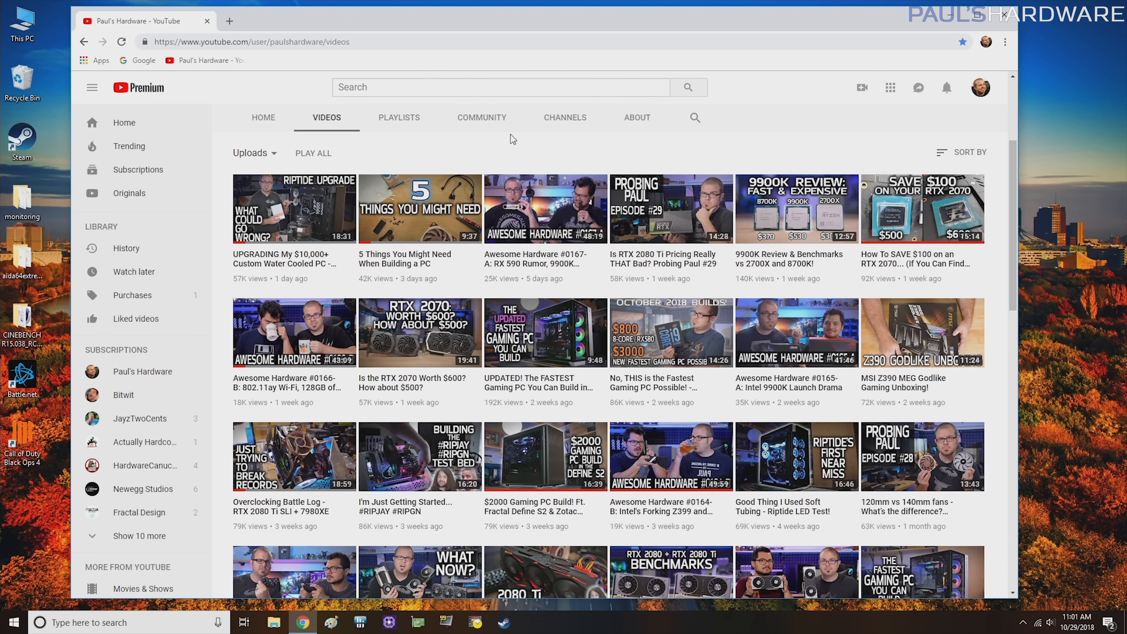
mouse_move(309, 262)
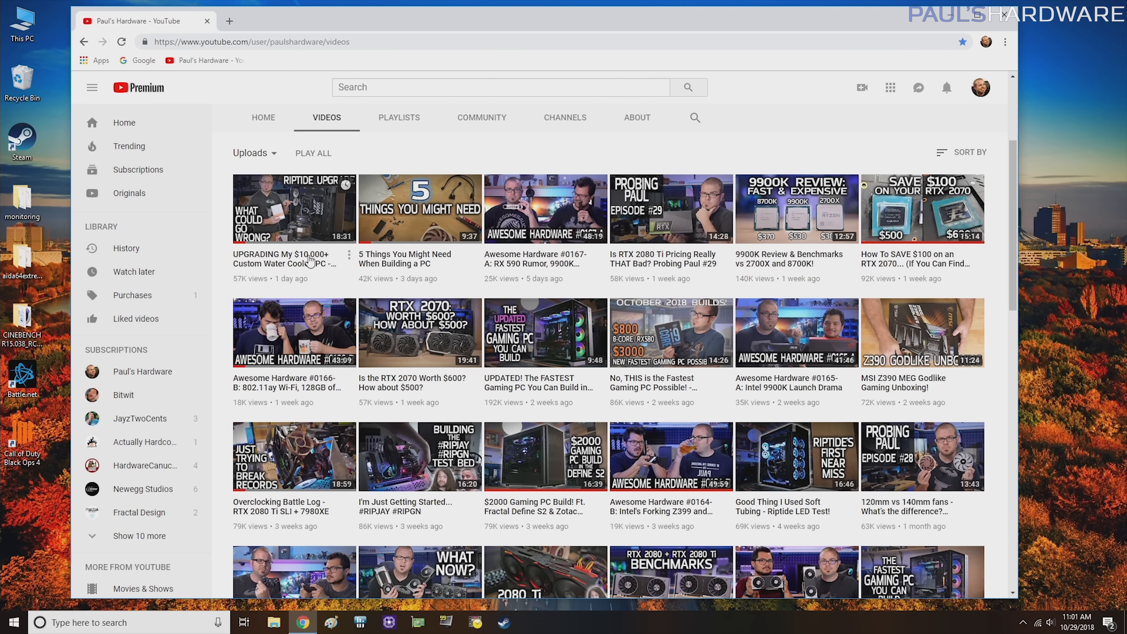
Step: Open the custom water-cooled PC upgrade video and scroll down to its comments
left_click(293, 208)
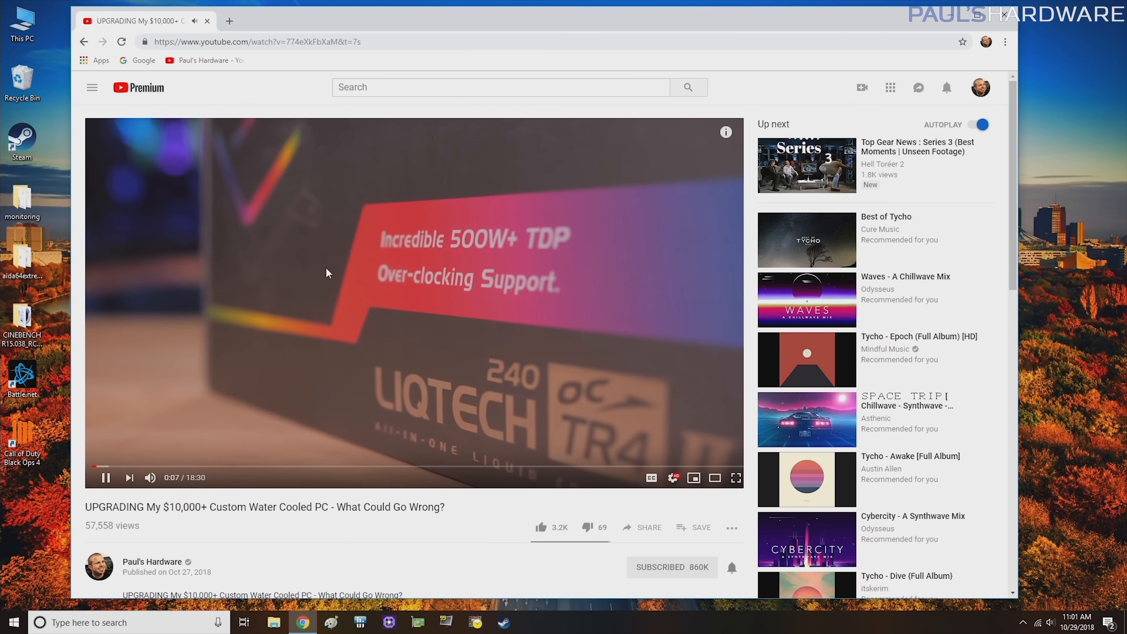
scroll("down", 3)
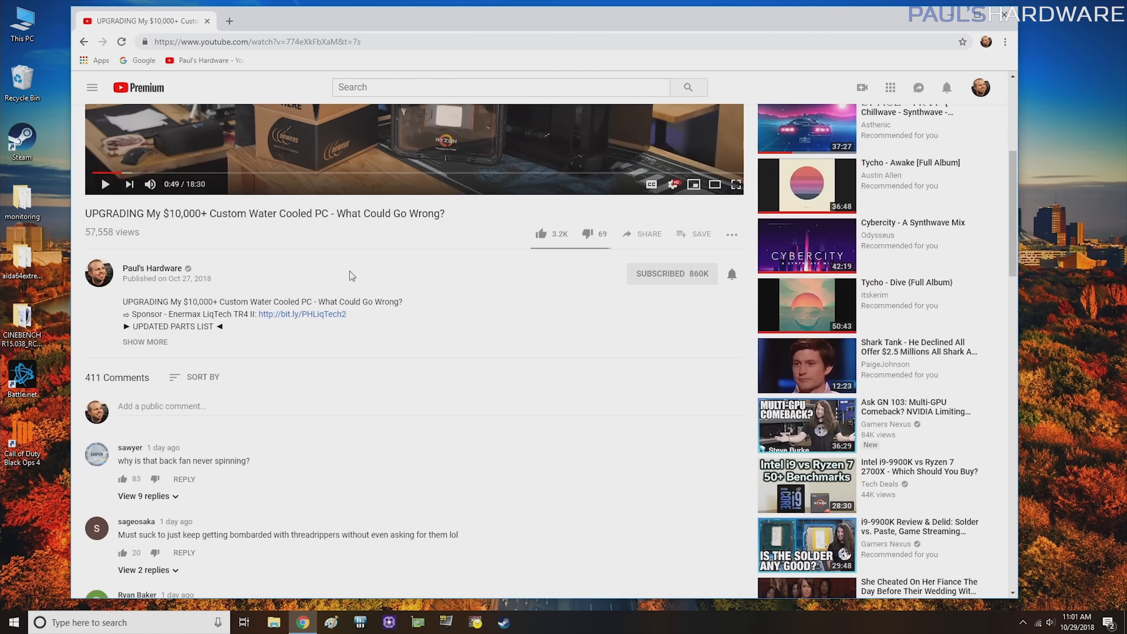
scroll("down", 3)
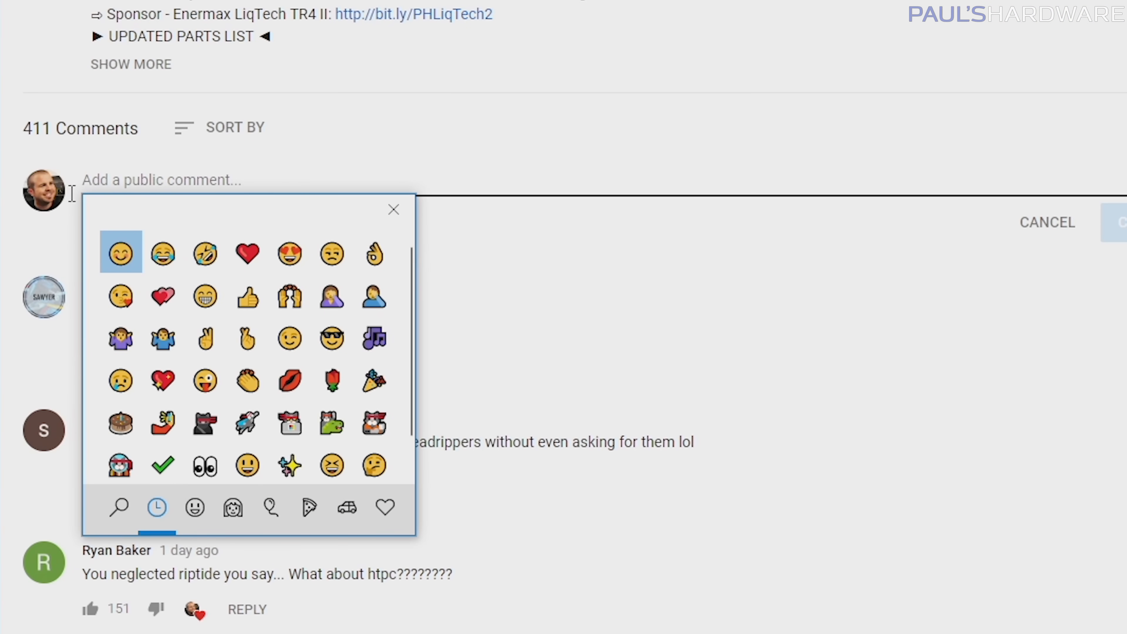
Step: In the Win+. emoji panel, browse people and food, search 'ninj' and insert the Ninja Cat emoji
scroll("down", 3)
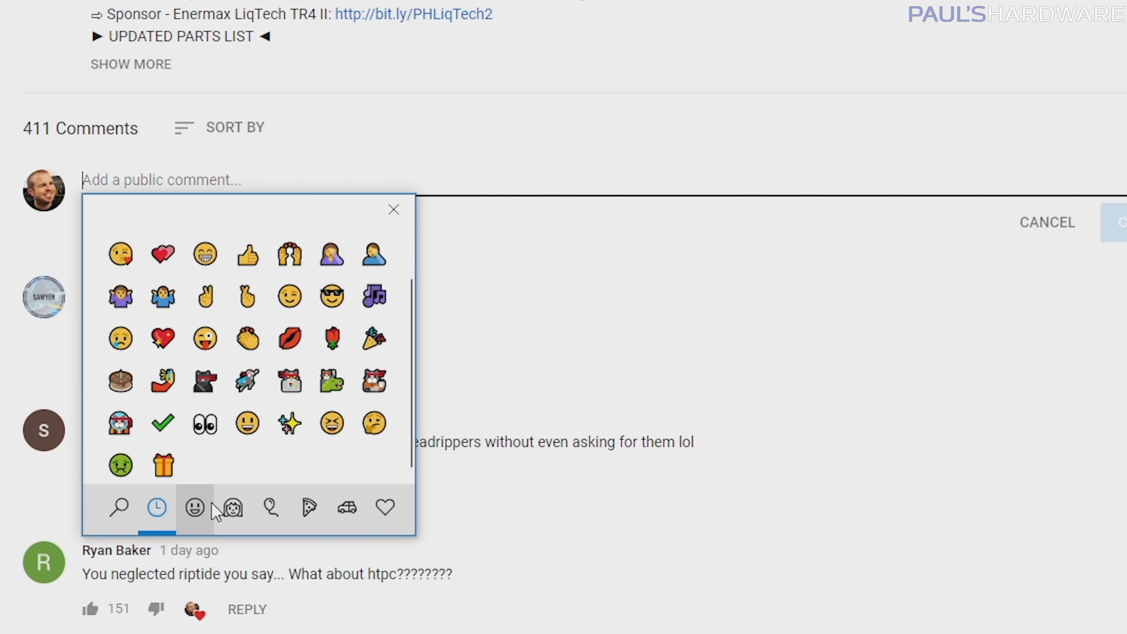
left_click(231, 507)
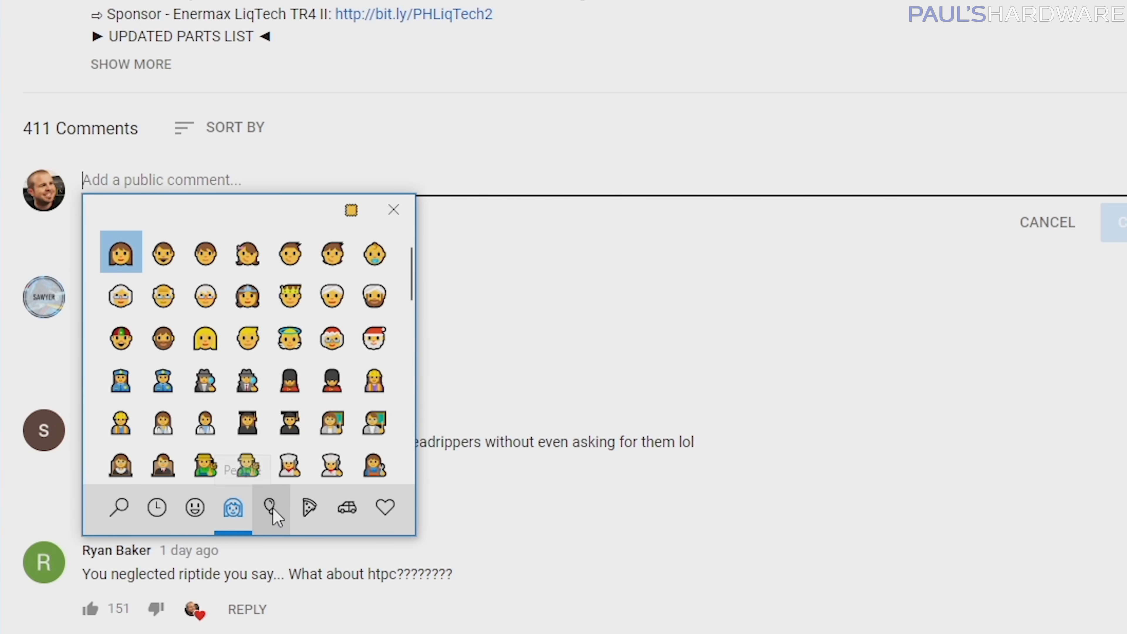
left_click(307, 508)
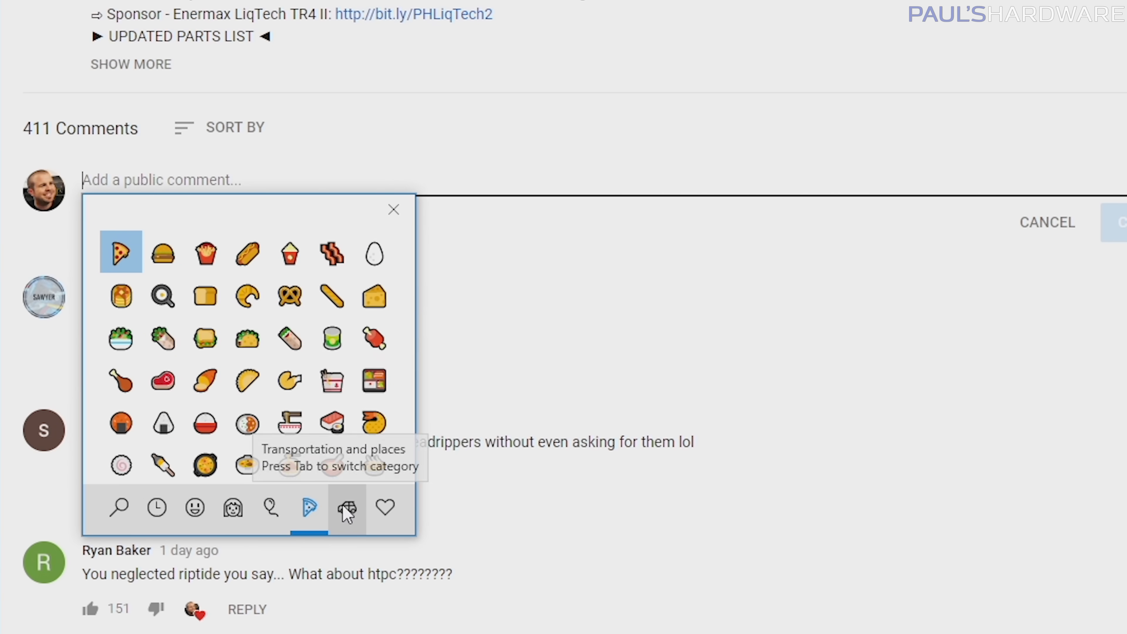
left_click(118, 508)
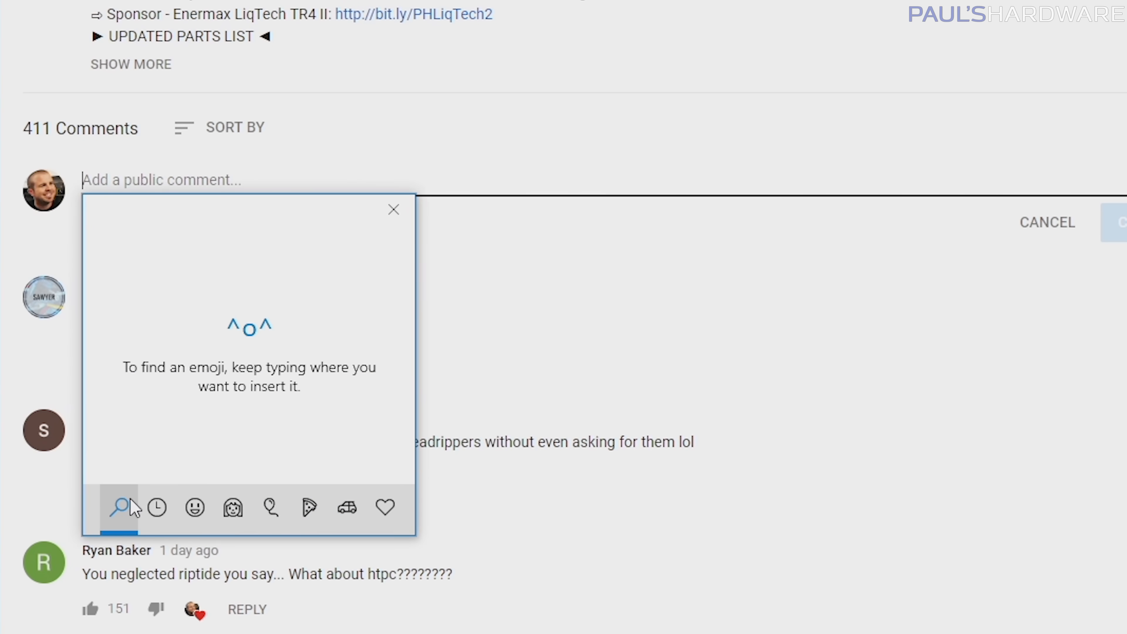
mouse_move(108, 263)
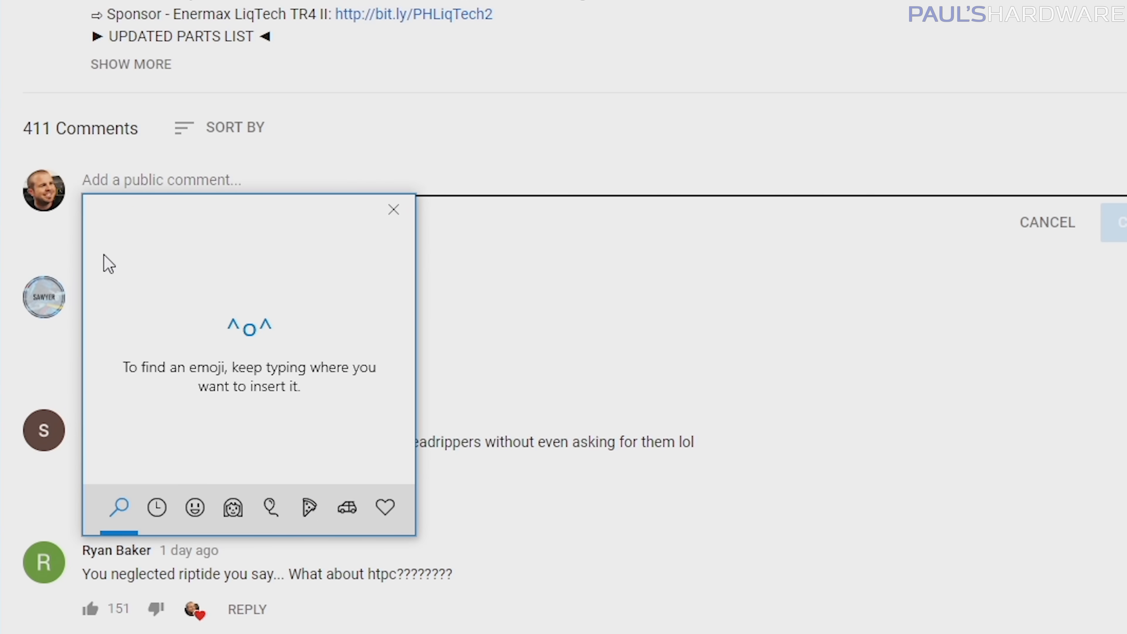
type("ninj")
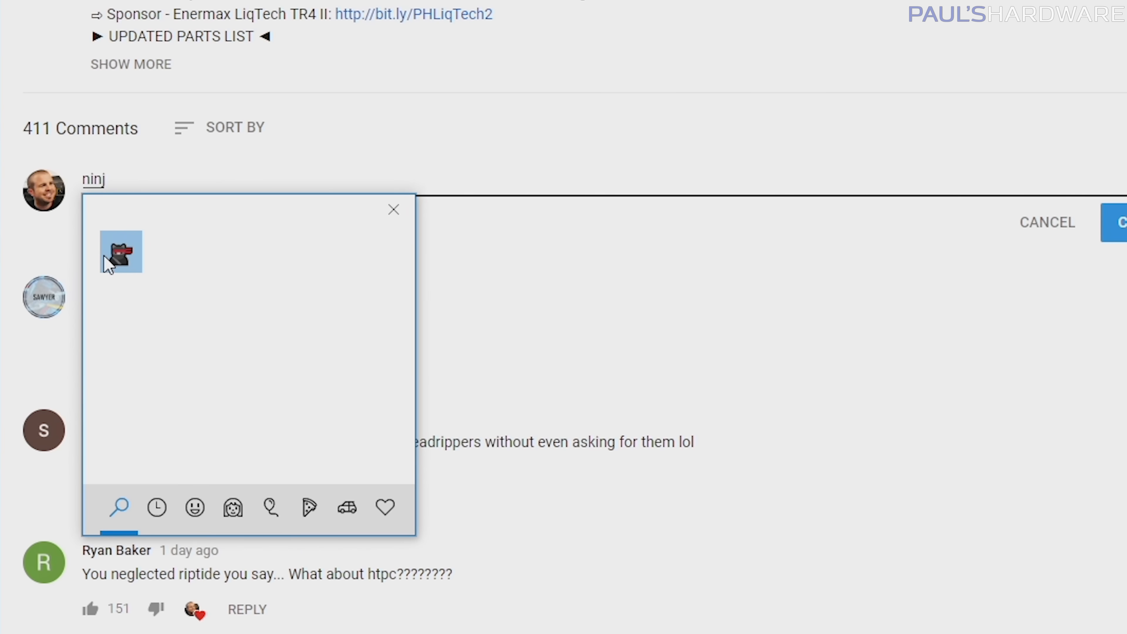
left_click(121, 252)
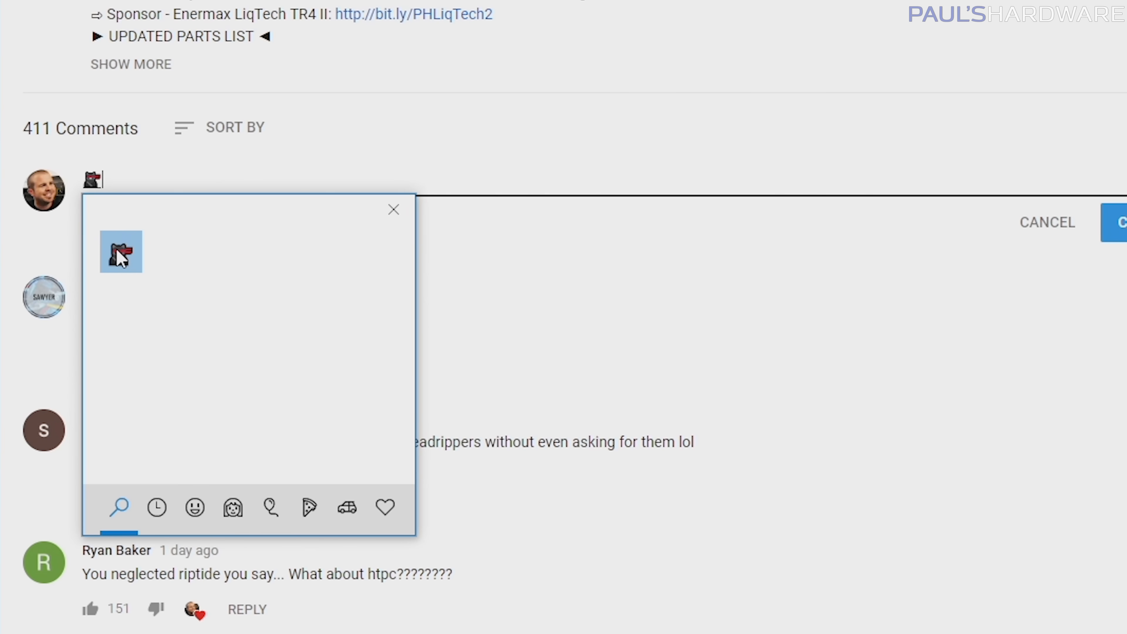
mouse_move(983, 176)
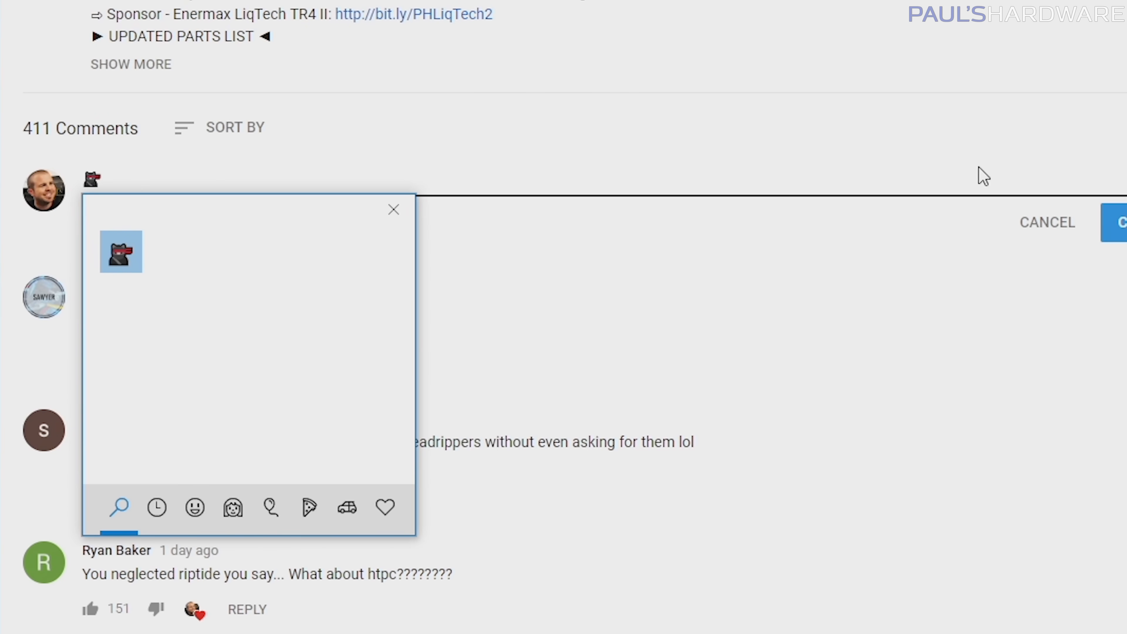